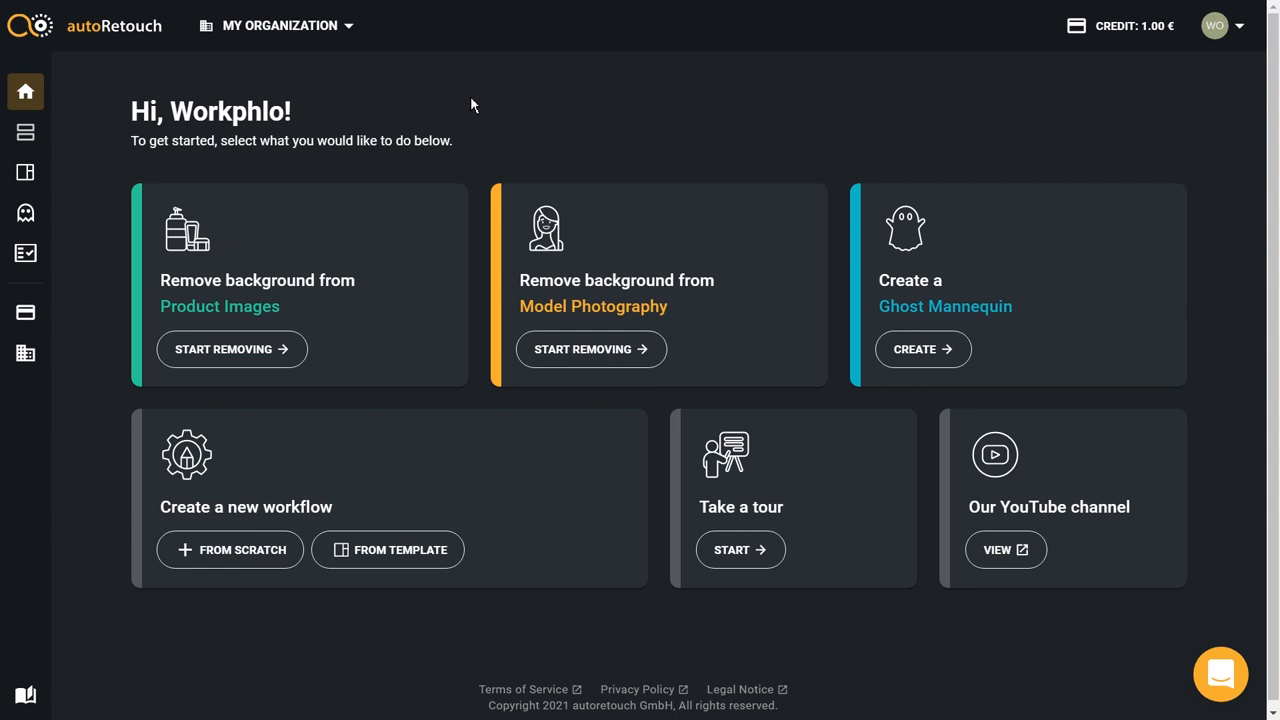
{"action": "mouse_move", "coordinate": [464, 204]}
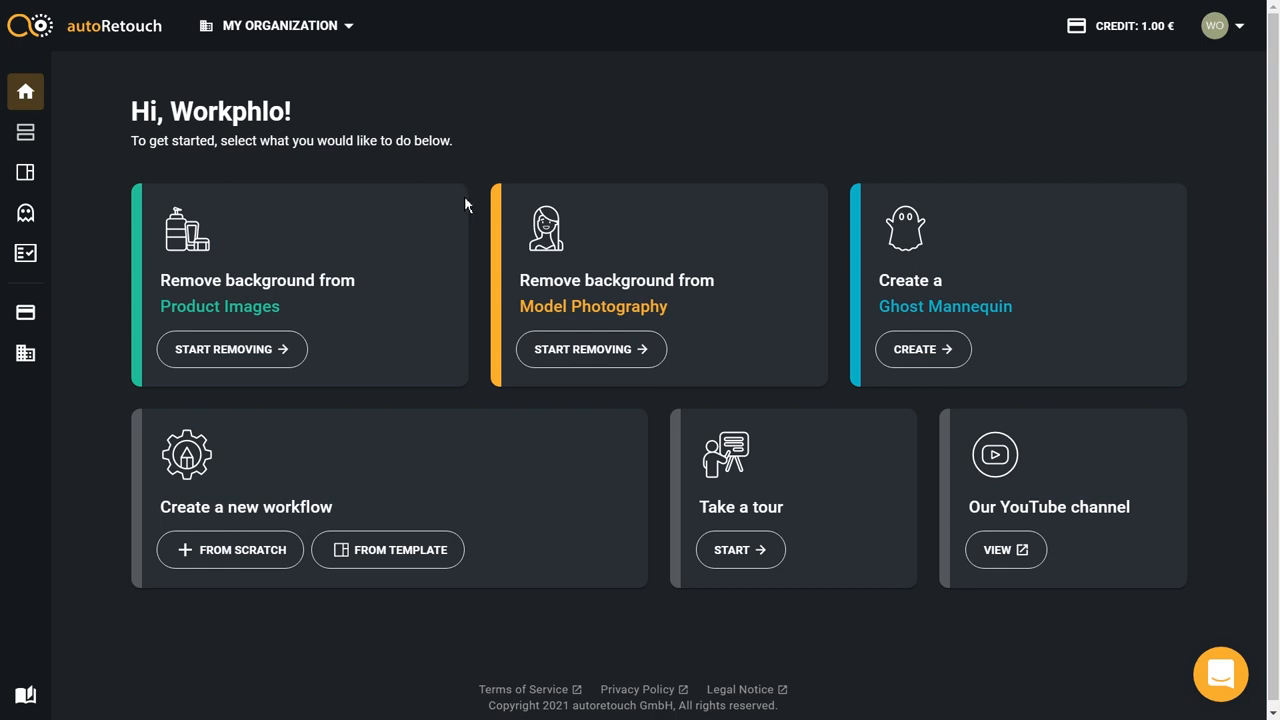
{"action": "mouse_move", "coordinate": [592, 348]}
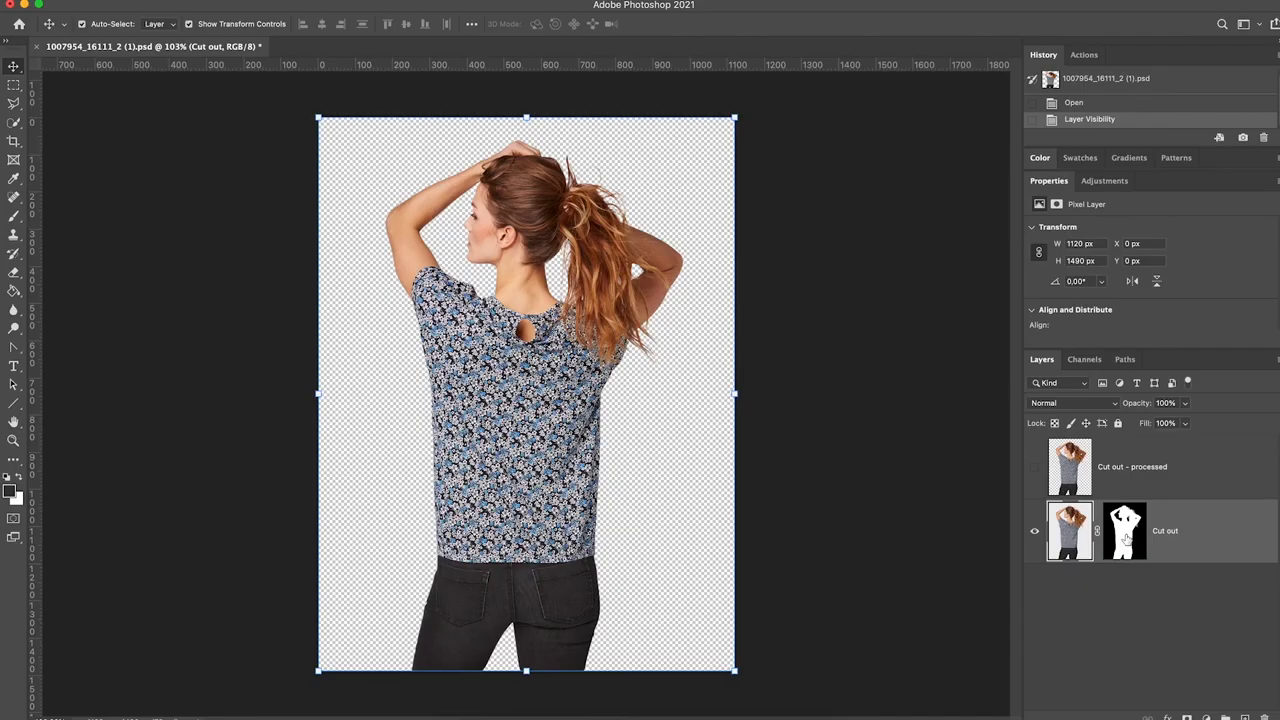
Step: Browse down through autoRetouch's Workflow Templates list from the sidebar
{"action": "right_click", "coordinate": [1124, 530]}
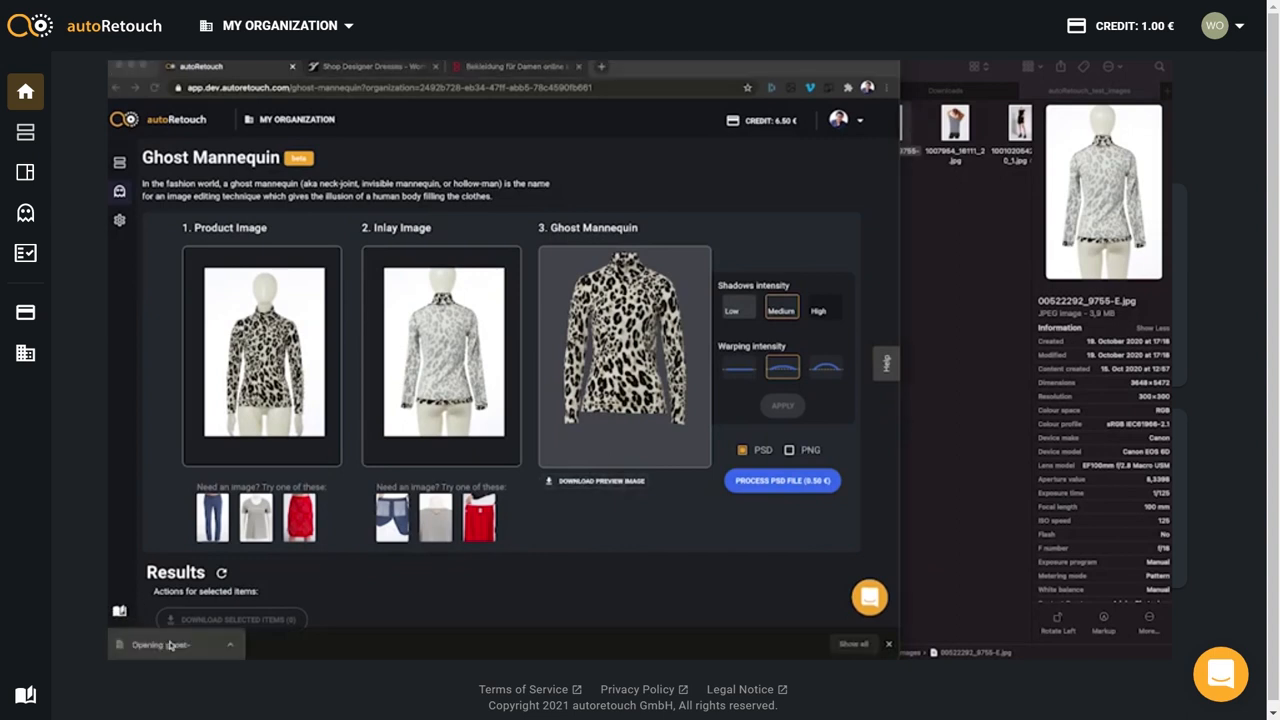
{"action": "left_click", "coordinate": [24, 92]}
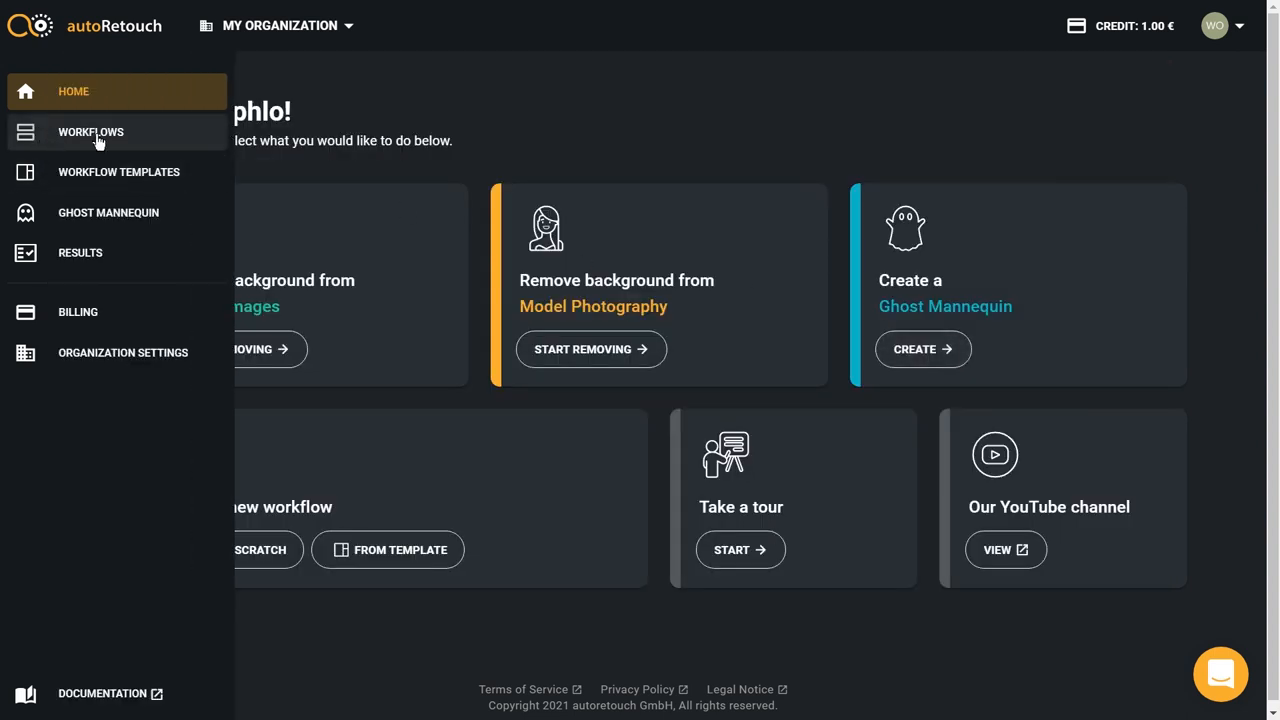
{"action": "left_click", "coordinate": [118, 172]}
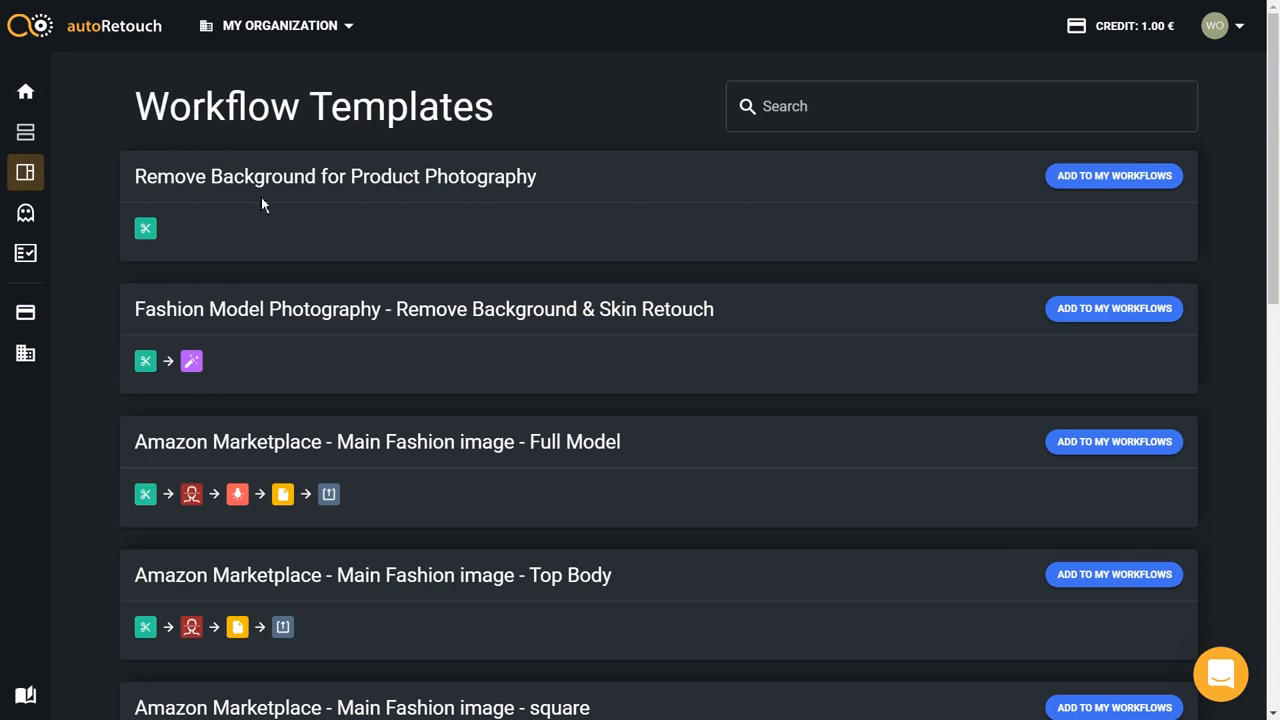
{"action": "mouse_move", "coordinate": [148, 248]}
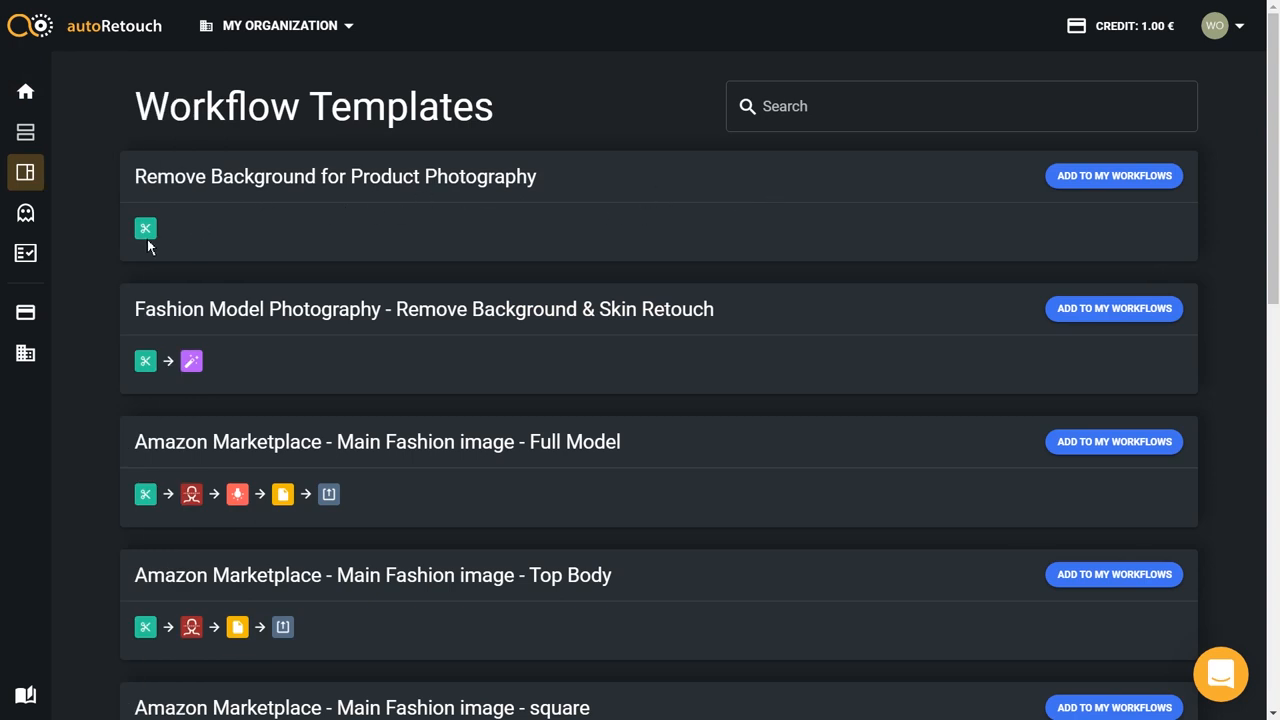
{"action": "scroll", "scroll_direction": "down", "scroll_amount": 3}
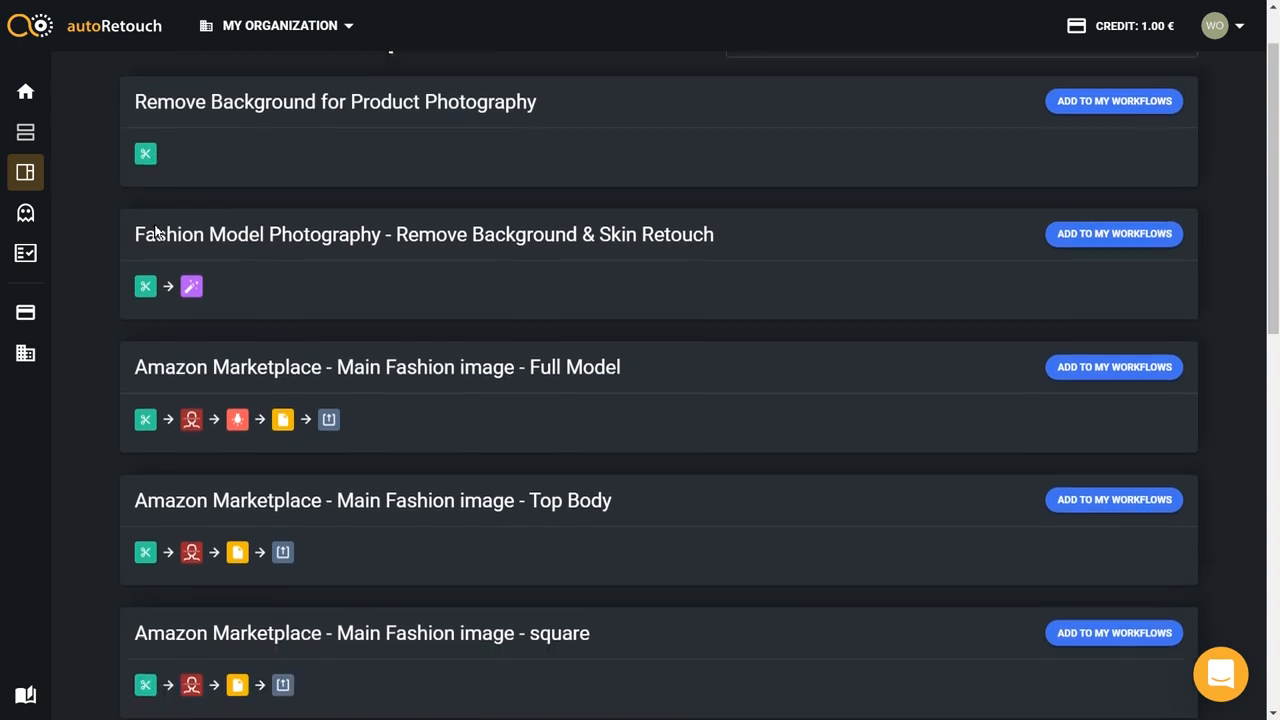
{"action": "scroll", "scroll_direction": "down", "scroll_amount": 3}
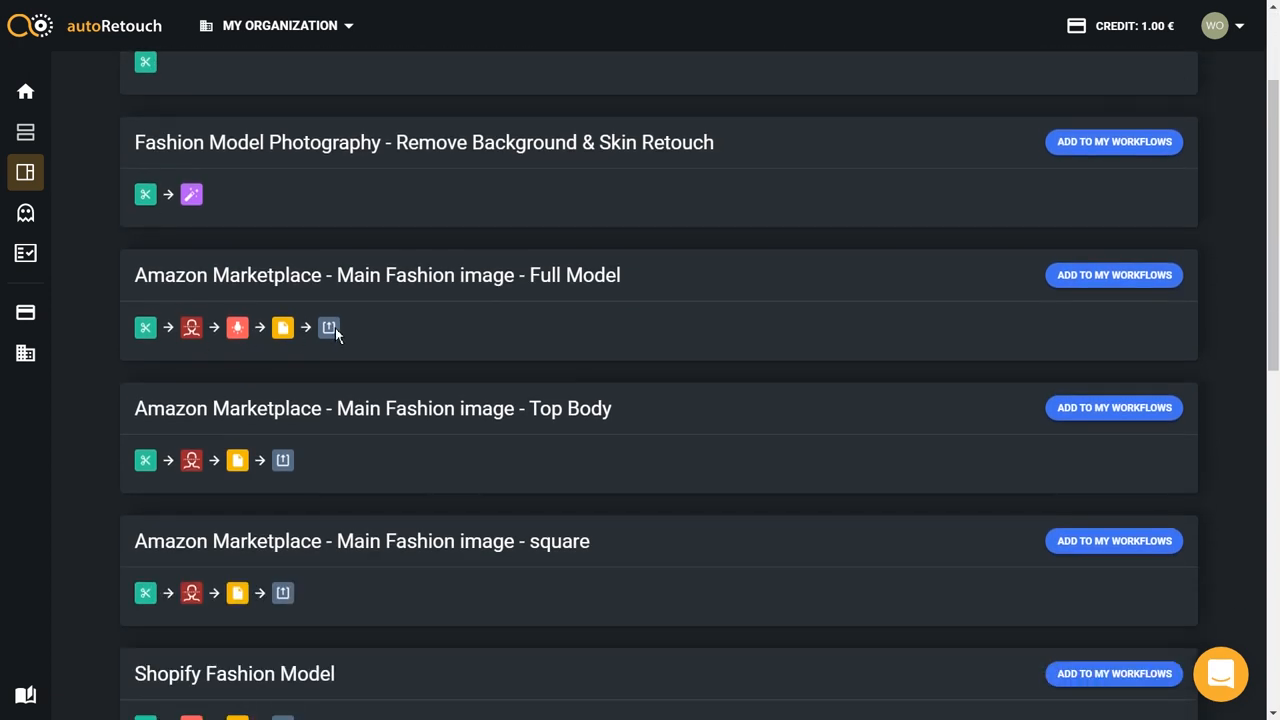
{"action": "scroll", "scroll_direction": "down", "scroll_amount": 3}
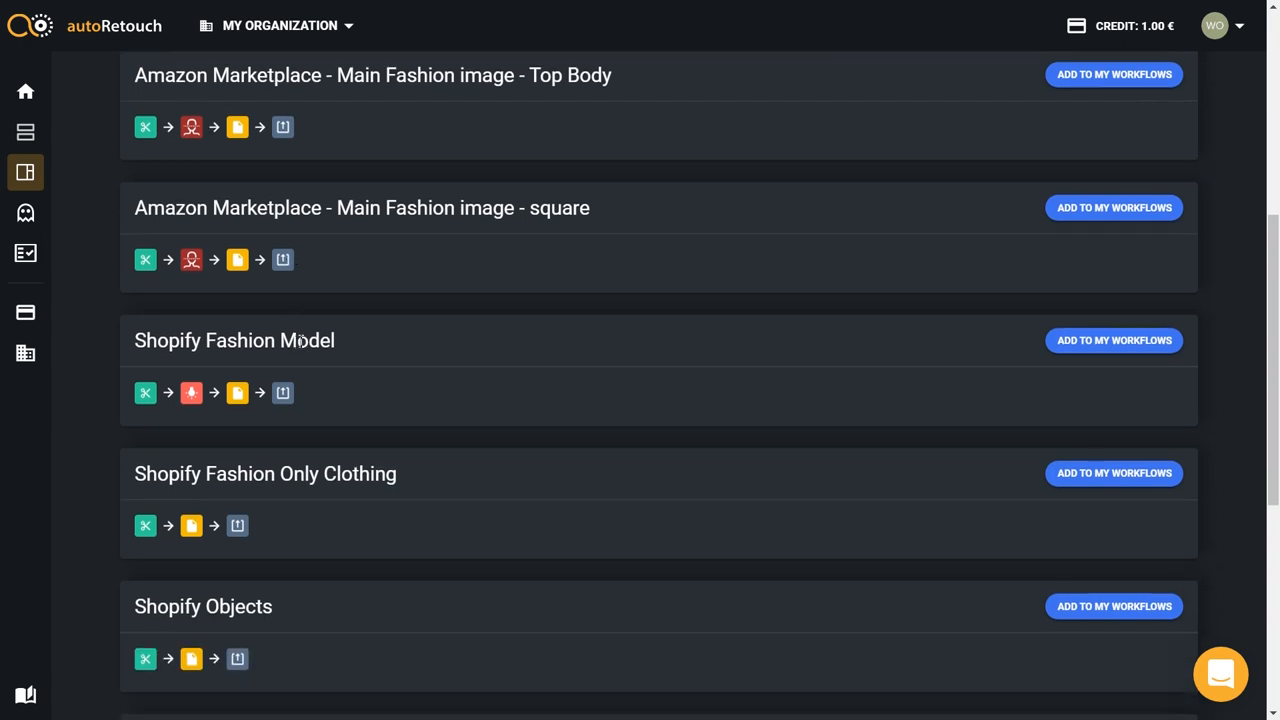
{"action": "scroll", "scroll_direction": "down", "scroll_amount": 3}
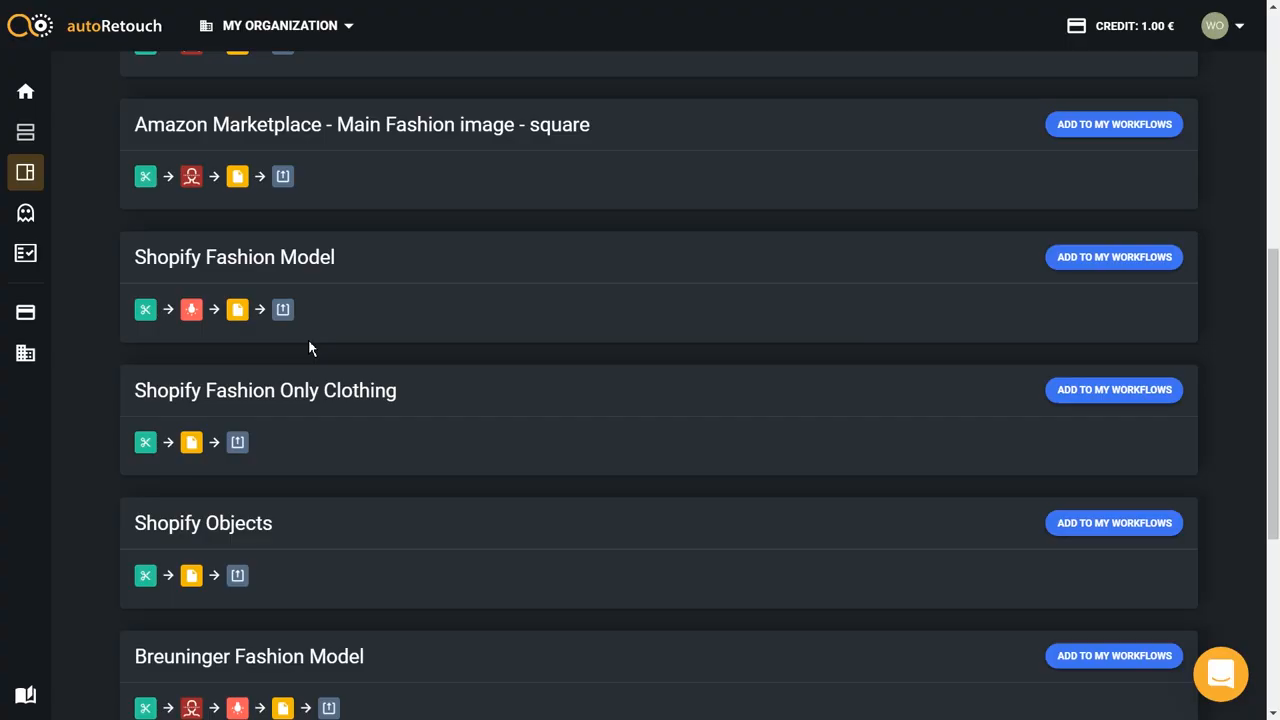
Step: Scroll back up and go to the Workflows page, which has no saved workflows yet
{"action": "scroll", "scroll_direction": "up", "scroll_amount": 3}
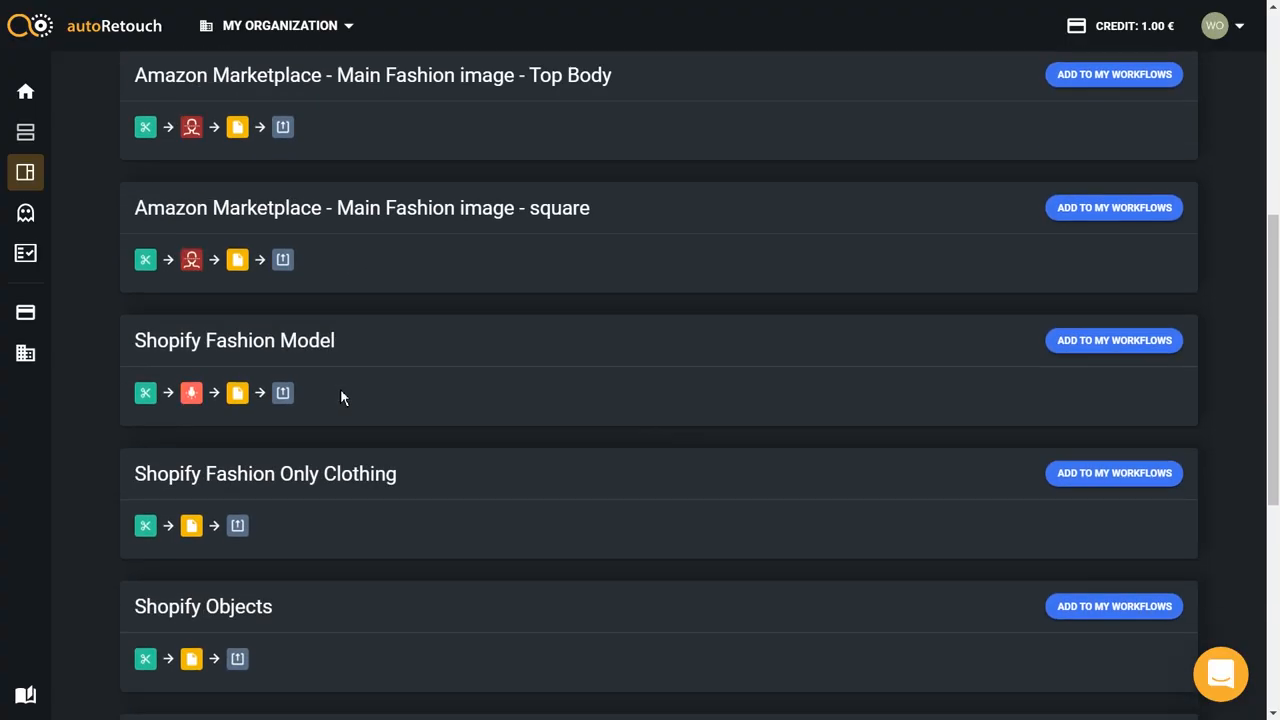
{"action": "scroll", "scroll_direction": "up", "scroll_amount": 3}
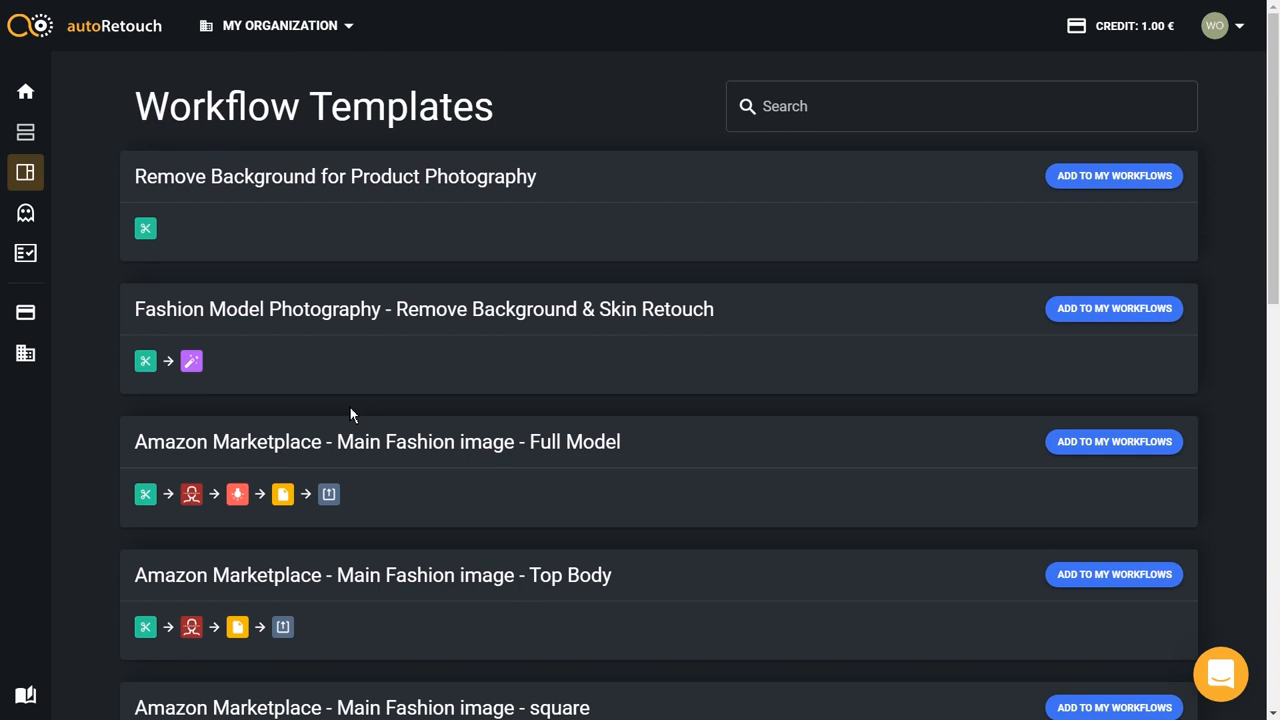
{"action": "mouse_move", "coordinate": [354, 404]}
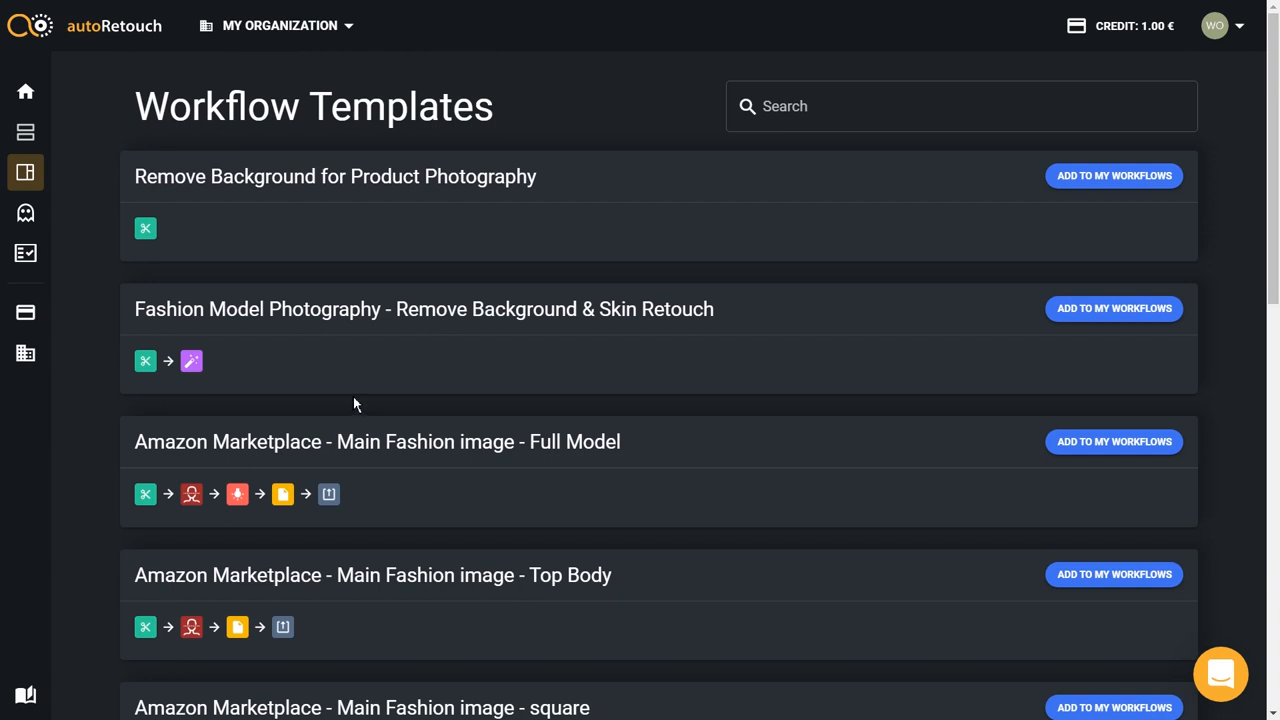
{"action": "left_click", "coordinate": [24, 132]}
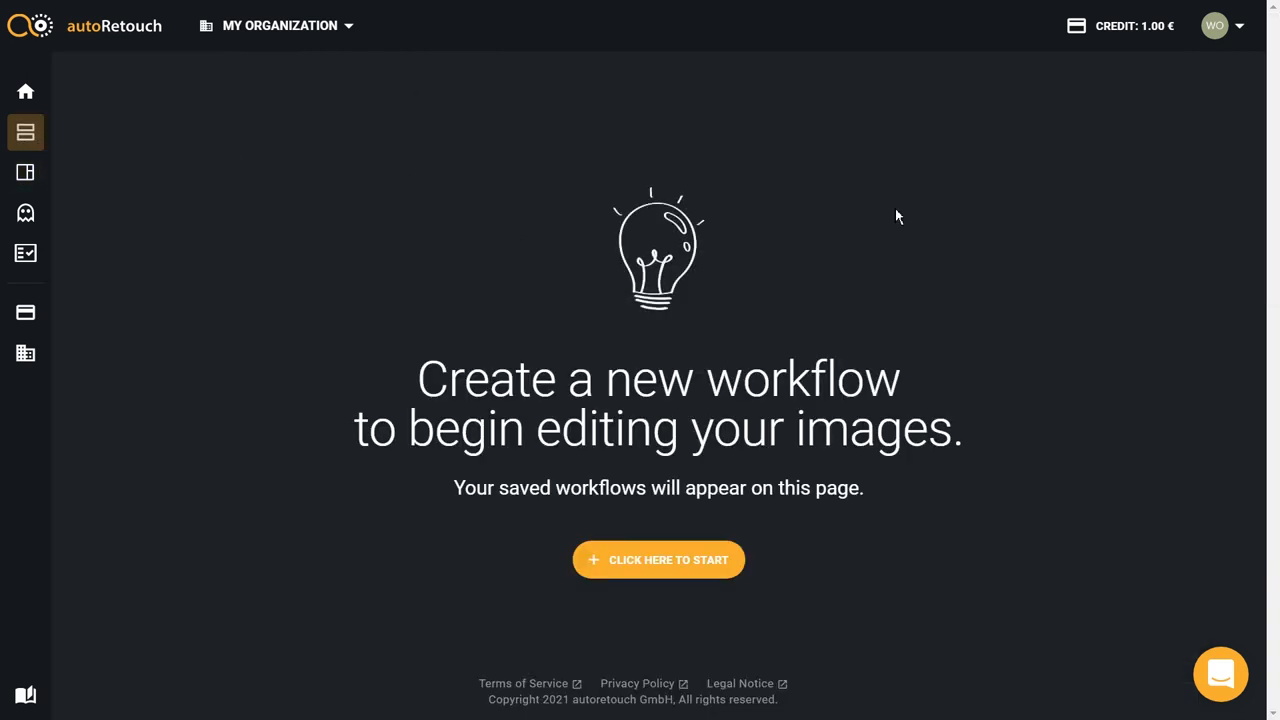
Step: Create an empty workflow and add a Remove Background component set to select the object
{"action": "left_click", "coordinate": [658, 560]}
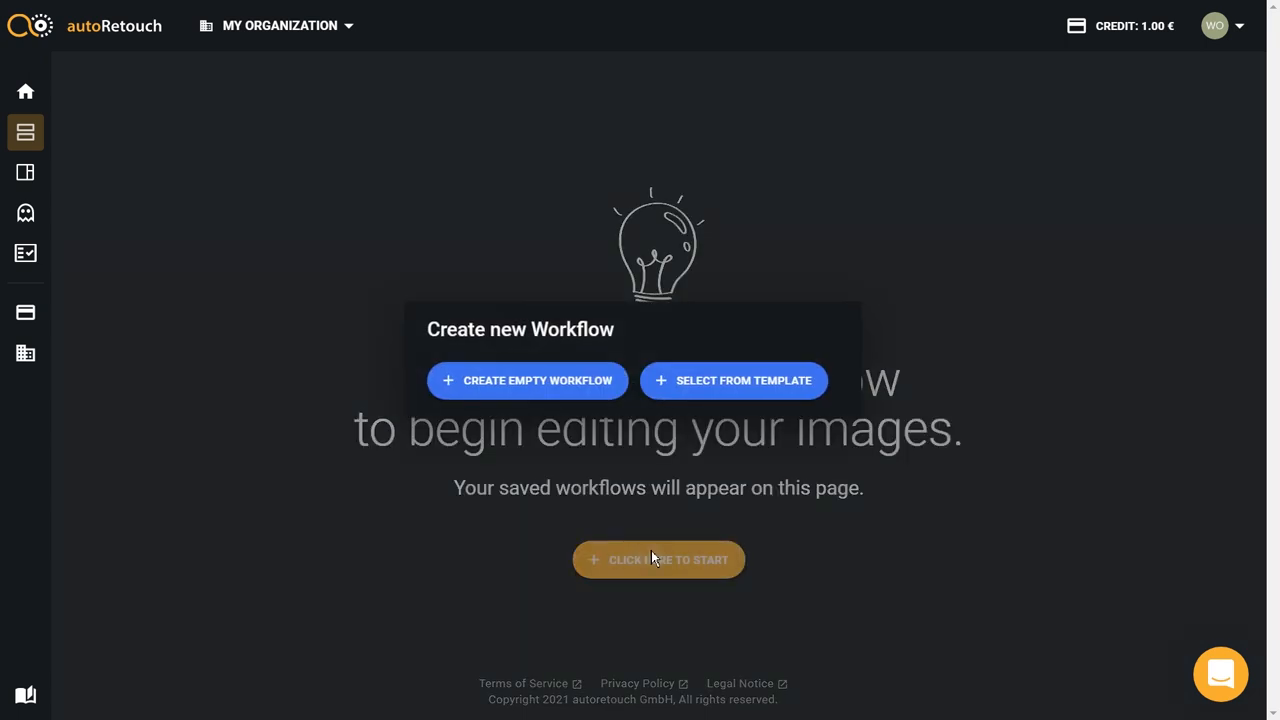
{"action": "left_click", "coordinate": [528, 380]}
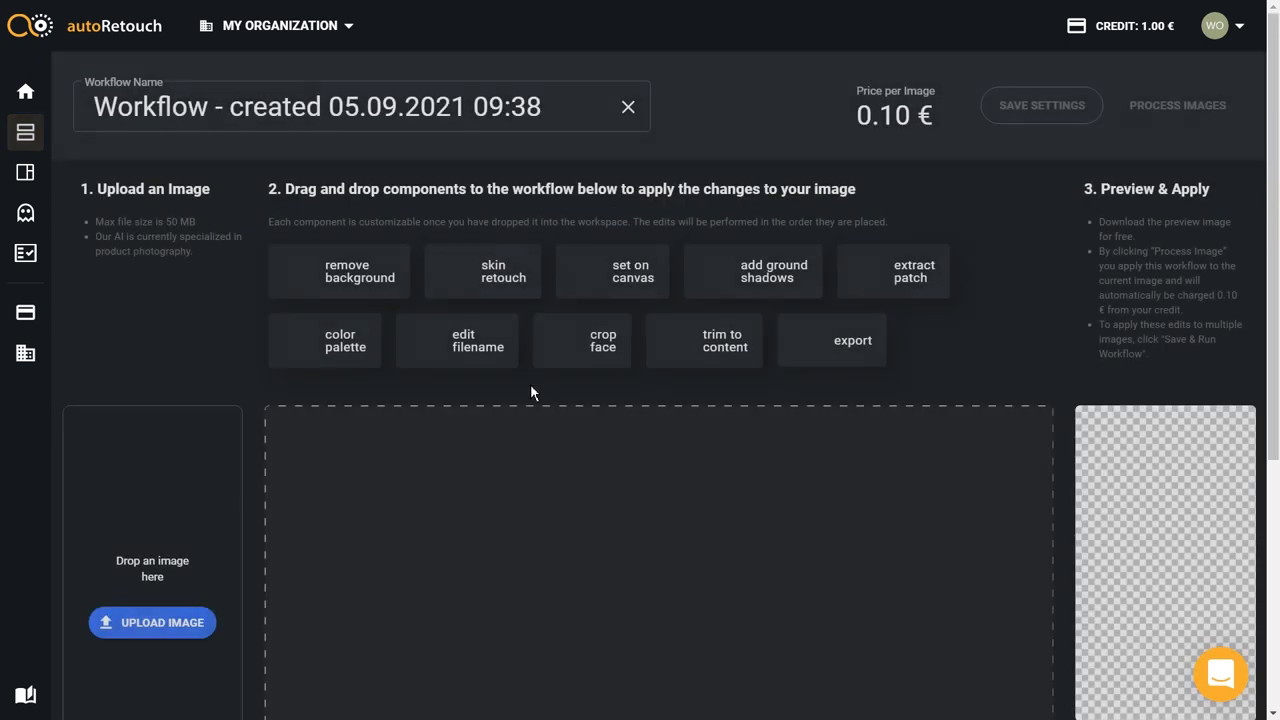
{"action": "left_click_drag", "start_coordinate": [484, 272], "coordinate": [404, 452]}
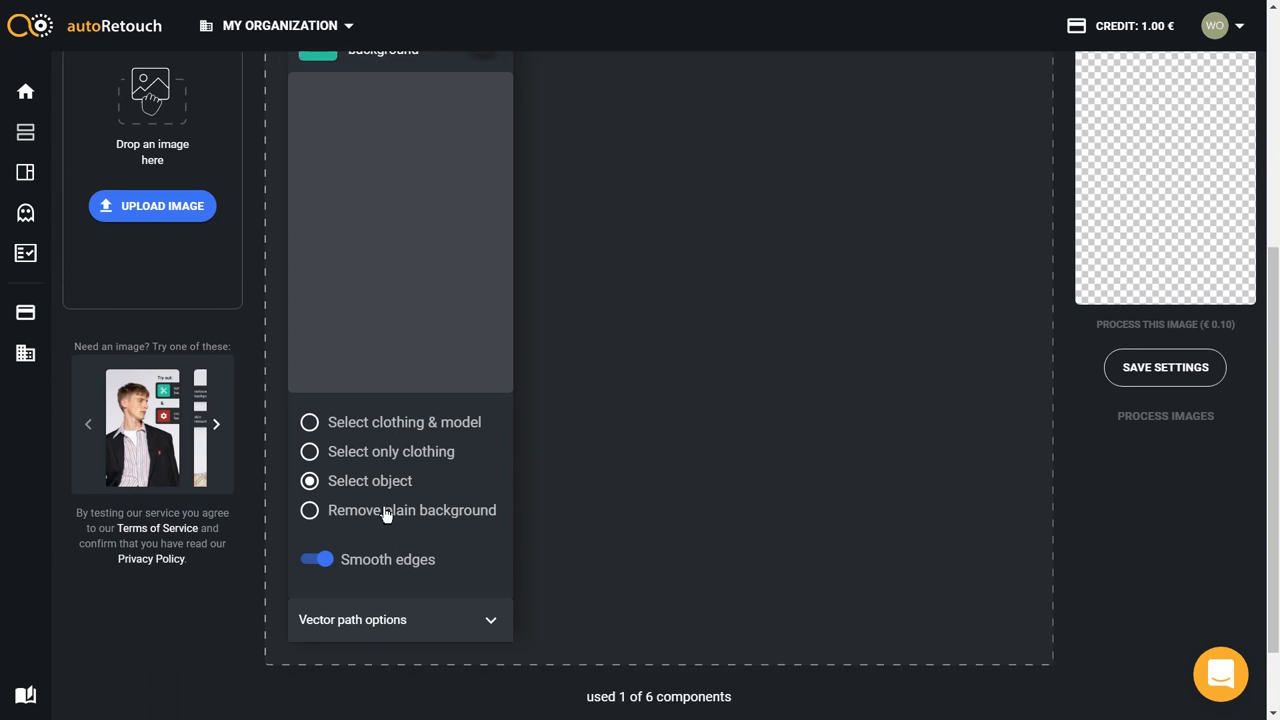
{"action": "scroll", "scroll_direction": "down", "scroll_amount": 3}
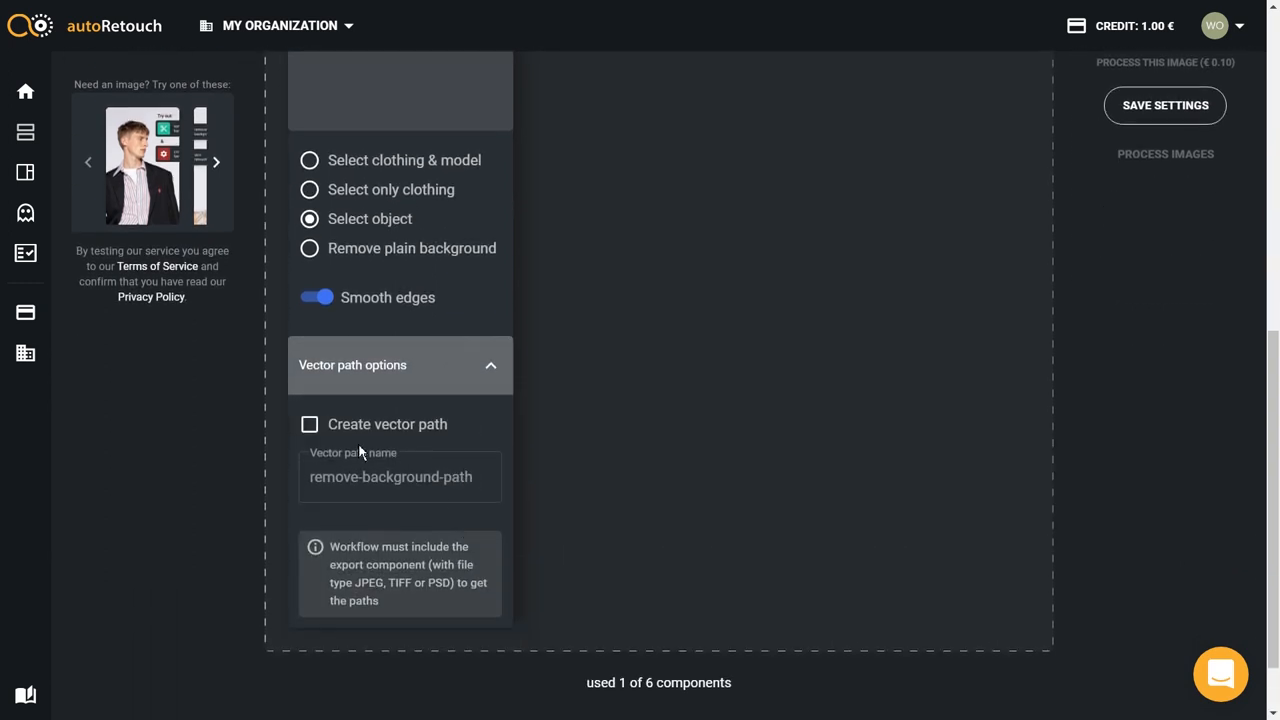
{"action": "scroll", "scroll_direction": "up", "scroll_amount": 3}
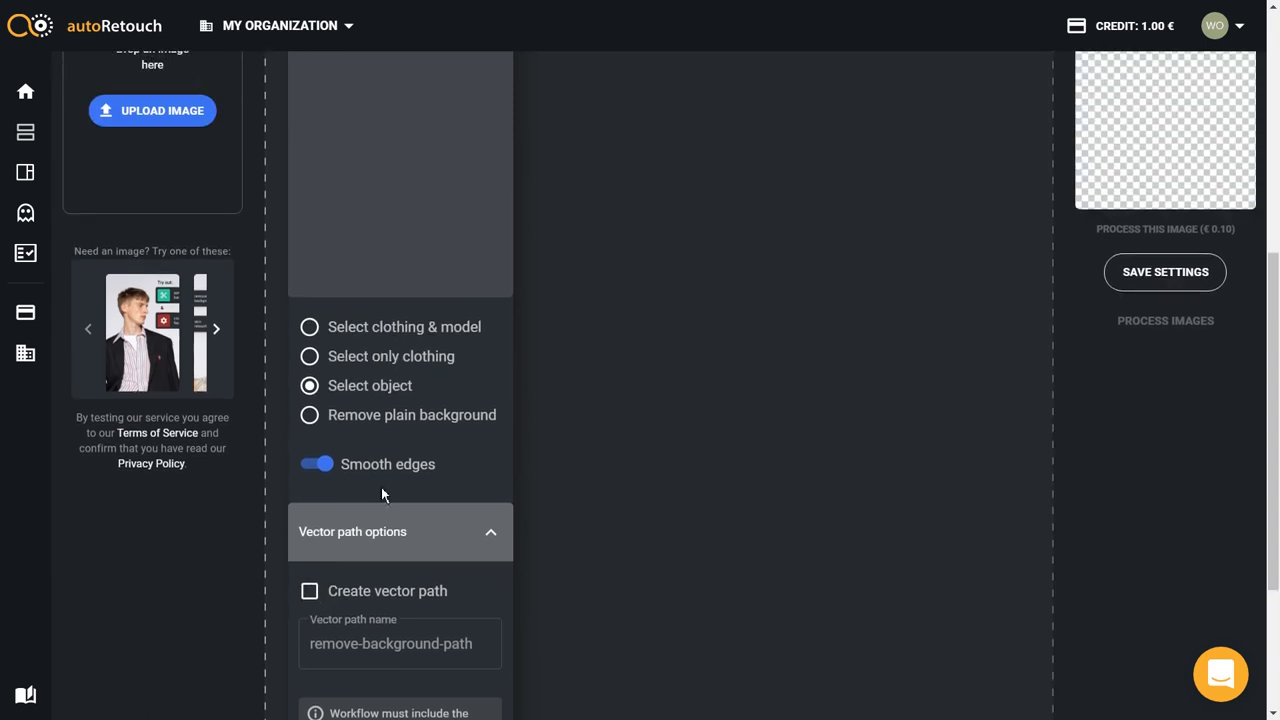
{"action": "scroll", "scroll_direction": "up", "scroll_amount": 3}
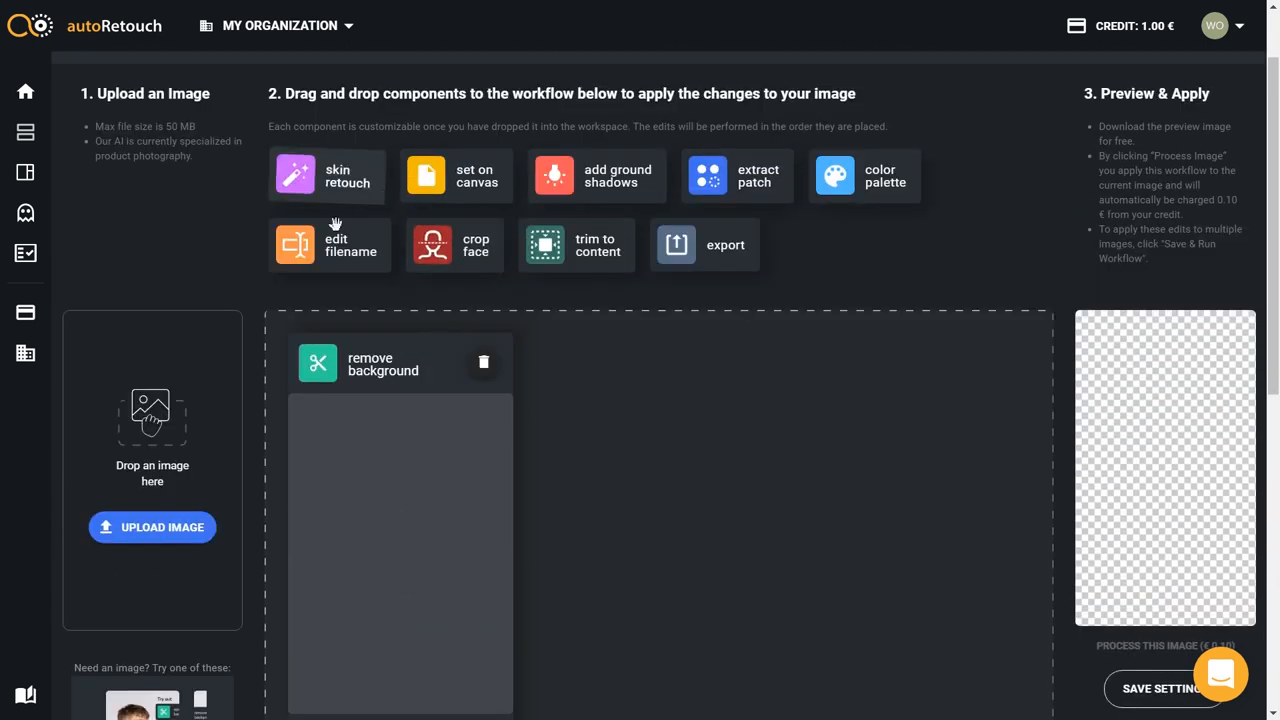
Step: Add an Export component after Remove Background with file type PSD (multi-layer)
{"action": "left_click_drag", "start_coordinate": [704, 244], "coordinate": [584, 356]}
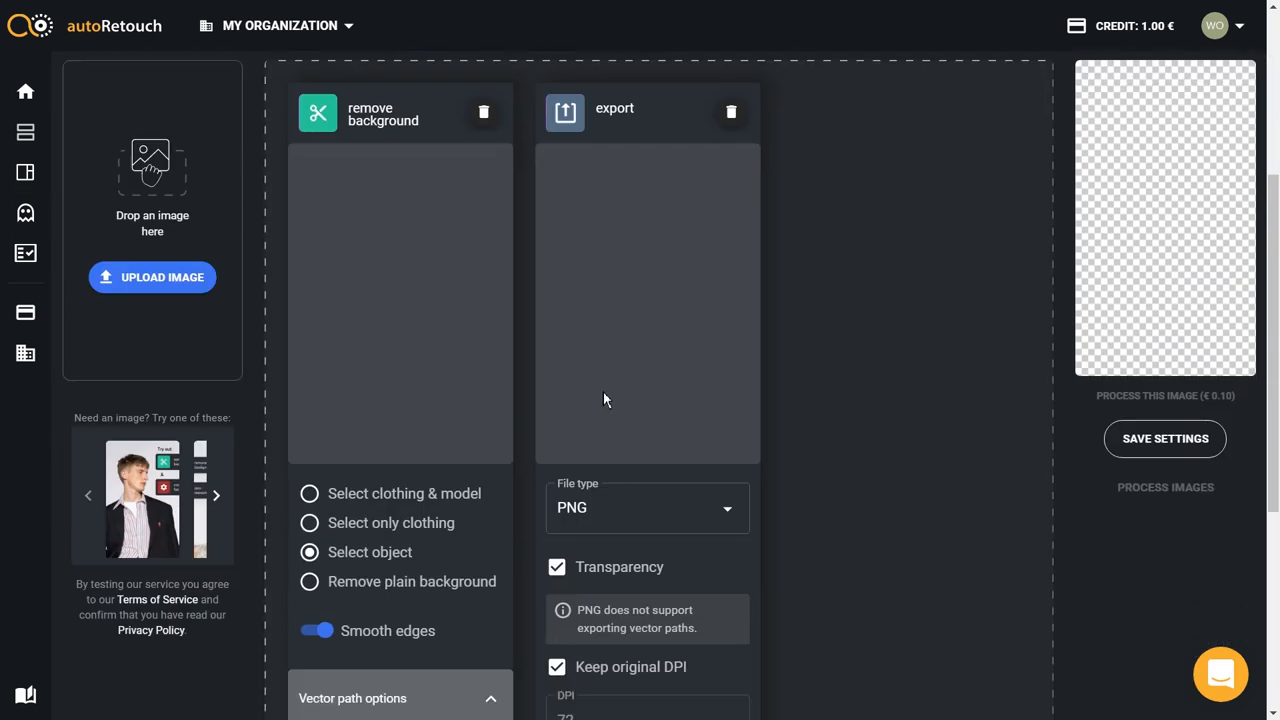
{"action": "mouse_move", "coordinate": [610, 378]}
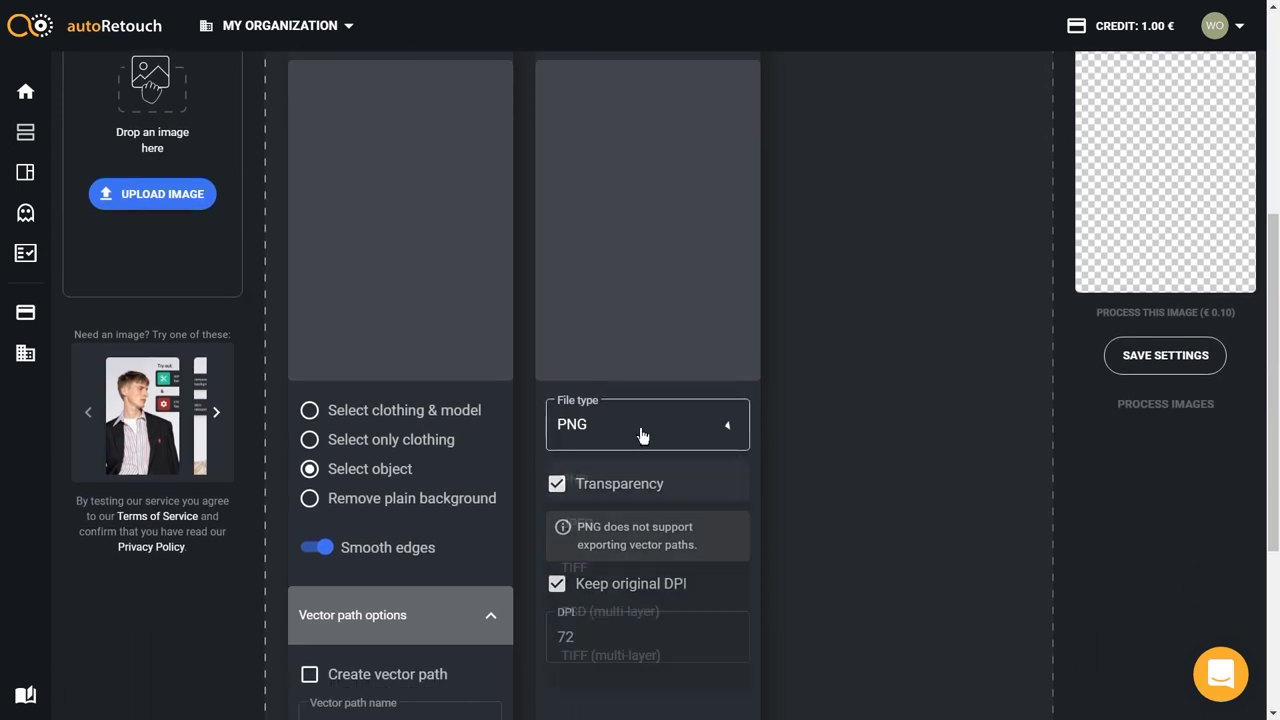
{"action": "left_click", "coordinate": [648, 424]}
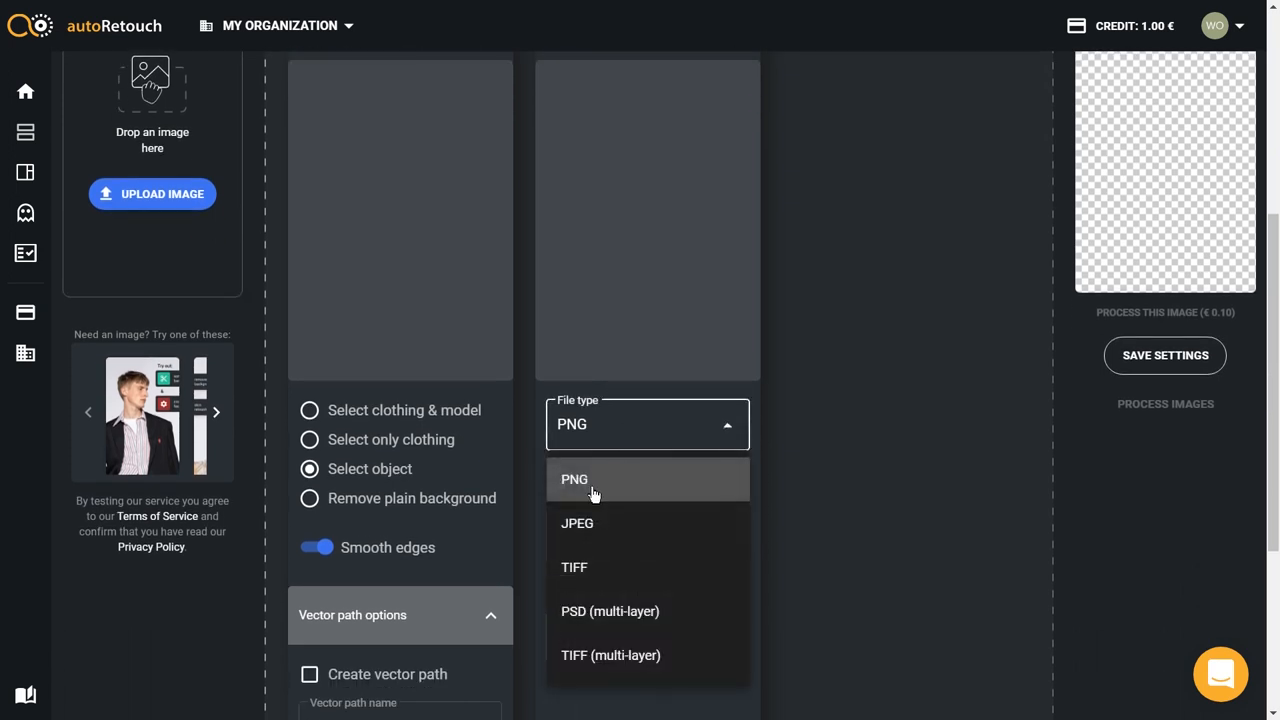
{"action": "left_click", "coordinate": [608, 612]}
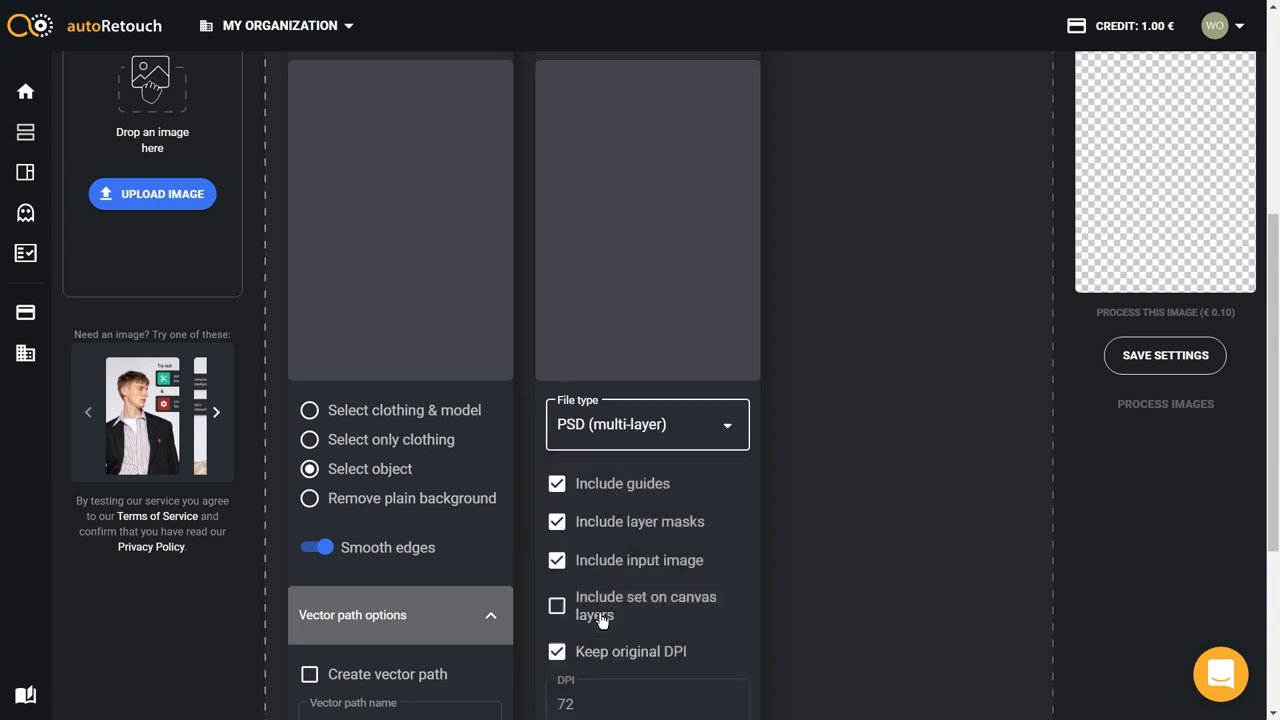
{"action": "scroll", "scroll_direction": "down", "scroll_amount": 3}
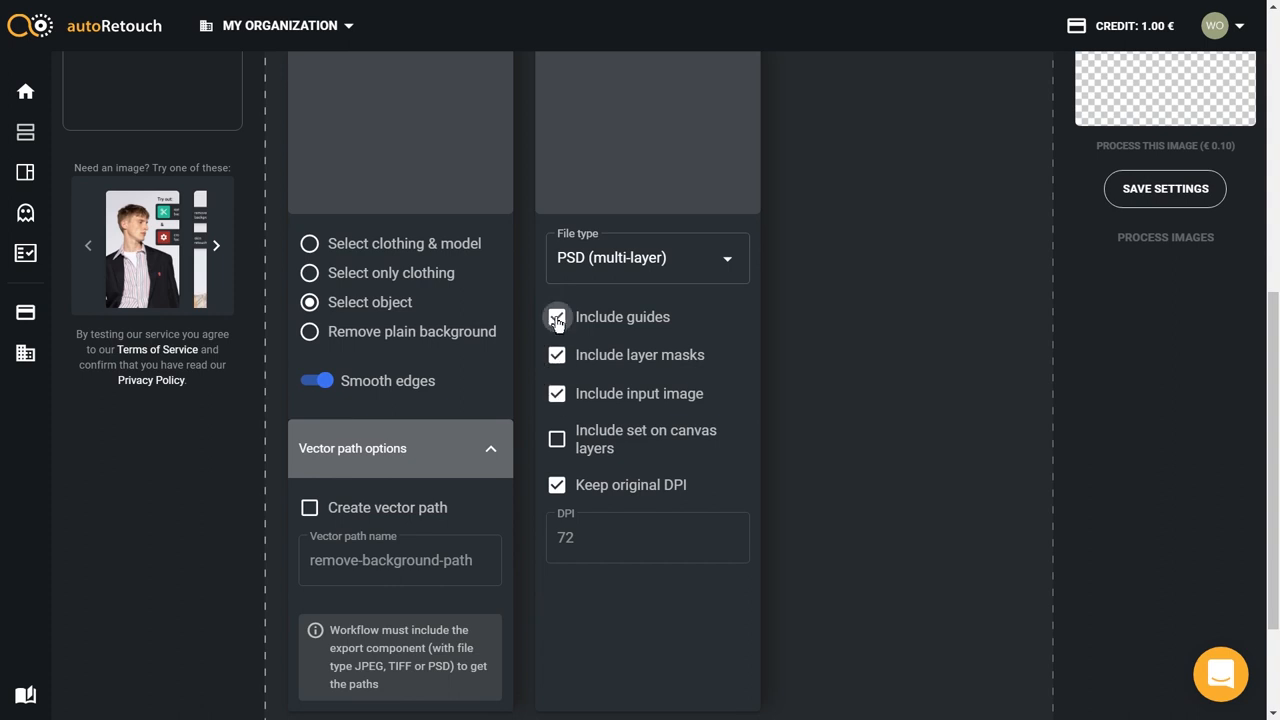
Step: Exclude guides from the PSD export while keeping layer masks and the input image
{"action": "left_click", "coordinate": [556, 316]}
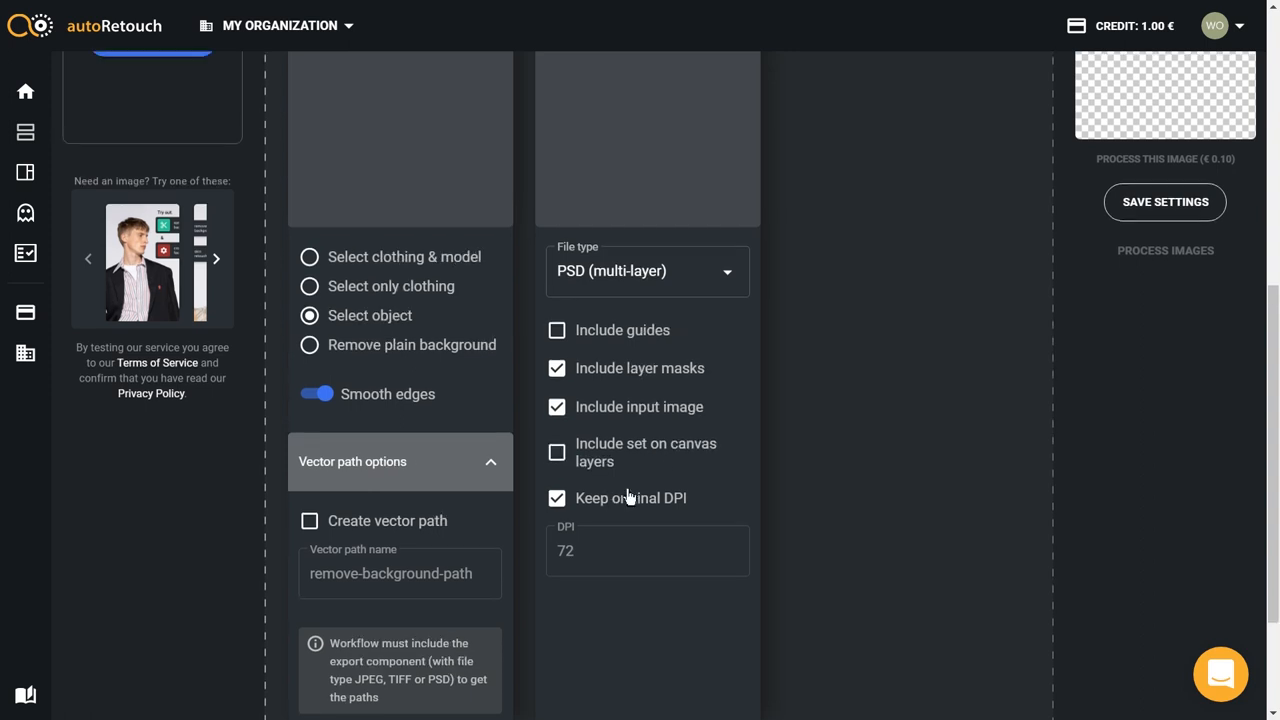
{"action": "scroll", "scroll_direction": "up", "scroll_amount": 3}
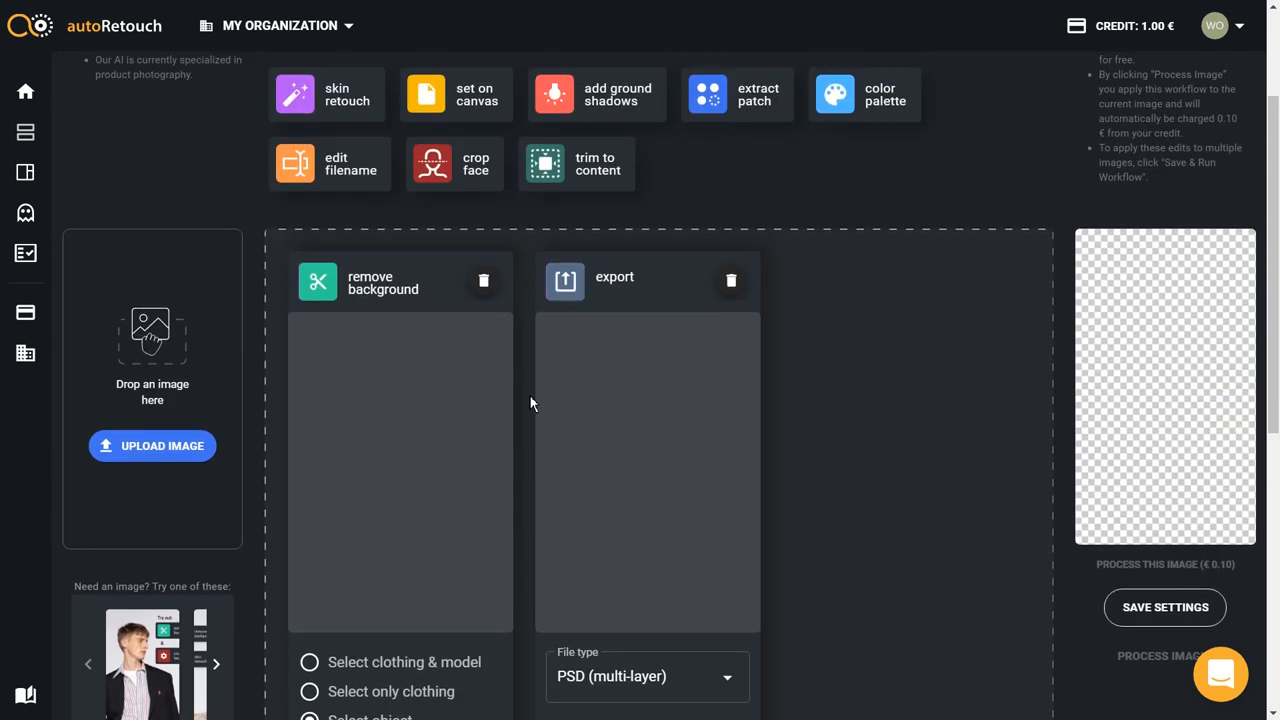
{"action": "mouse_move", "coordinate": [512, 392]}
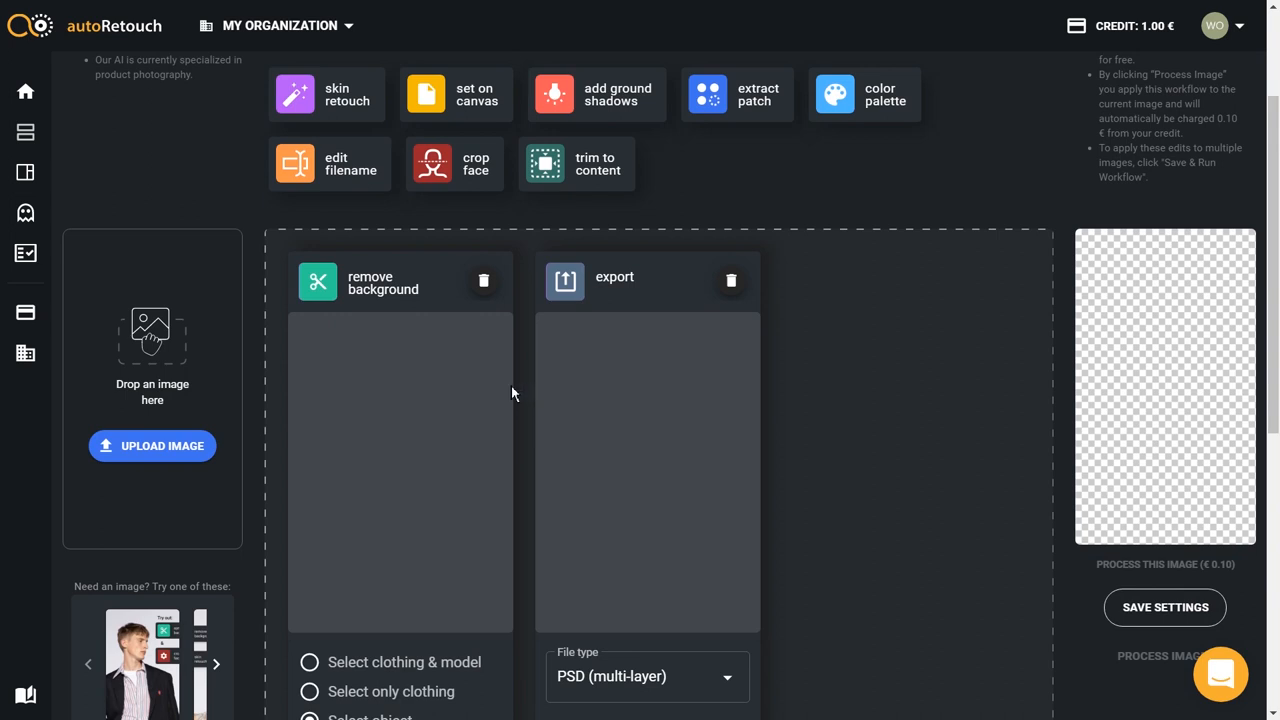
{"action": "scroll", "scroll_direction": "down", "scroll_amount": 3}
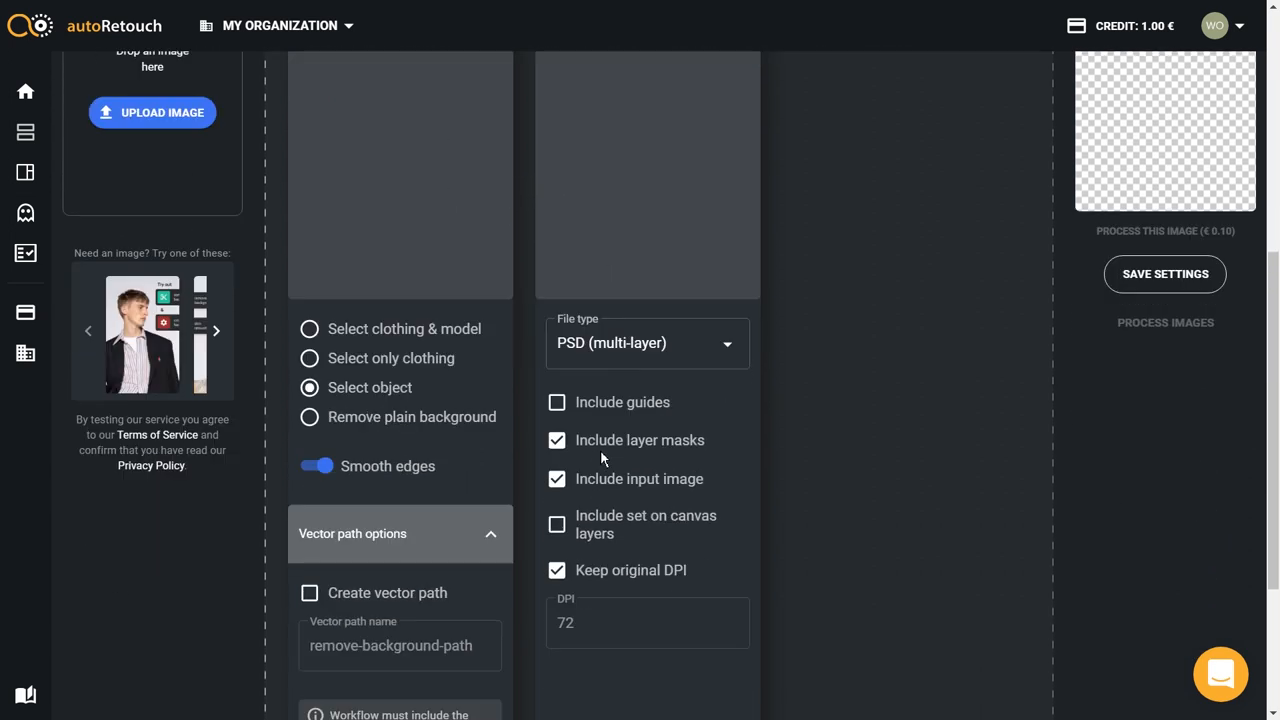
{"action": "scroll", "scroll_direction": "up", "scroll_amount": 3}
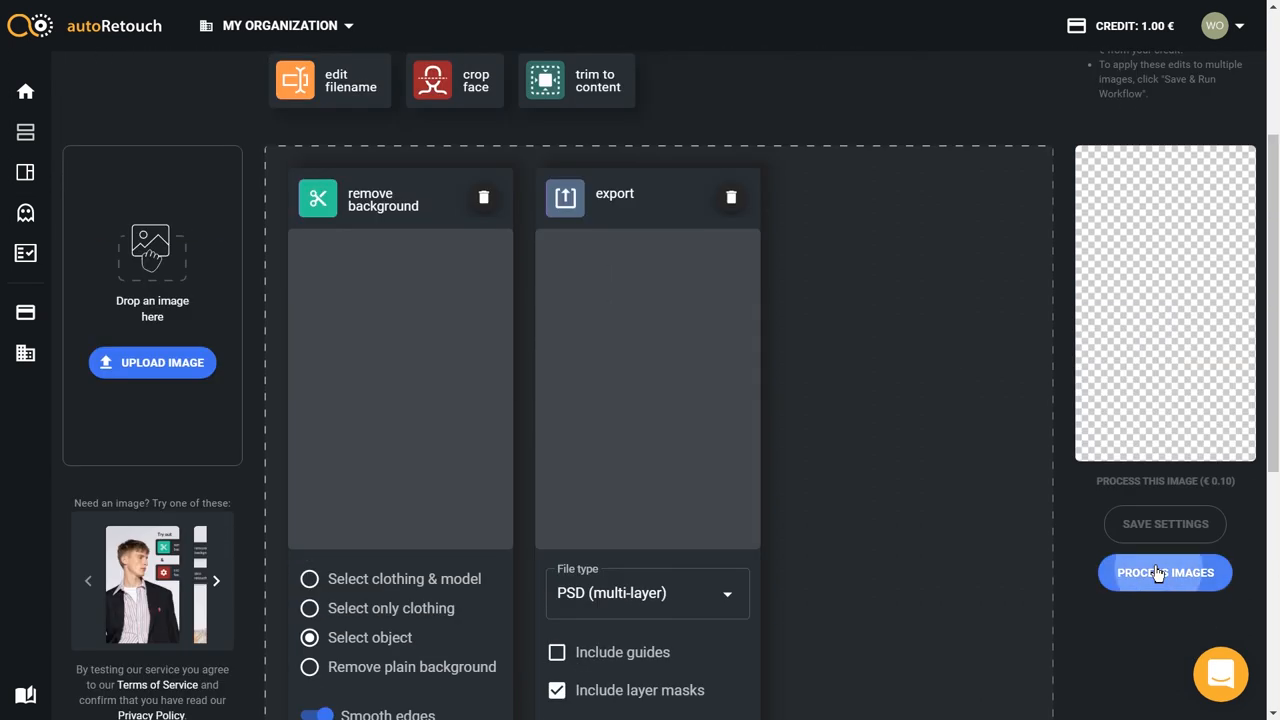
Step: Save the workflow and upload lipstick photos JPG (1)–(4) from the computer to process
{"action": "left_click", "coordinate": [1164, 572]}
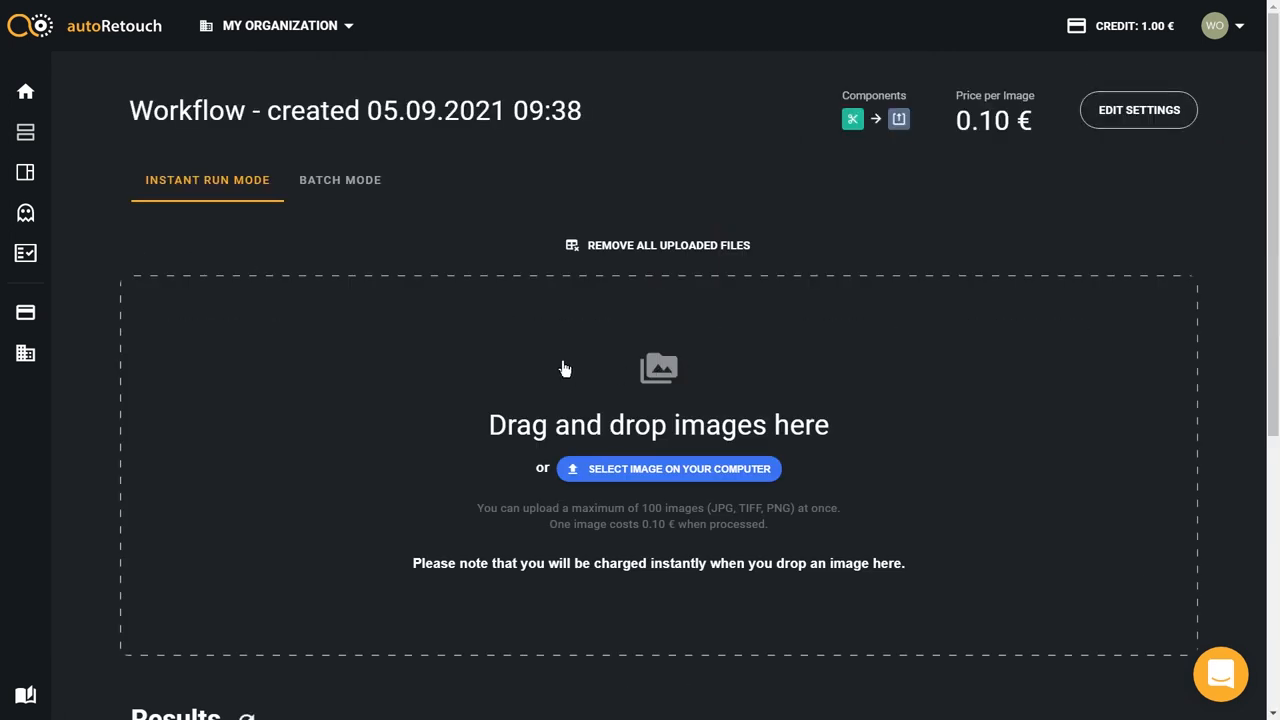
{"action": "scroll", "scroll_direction": "down", "scroll_amount": 3}
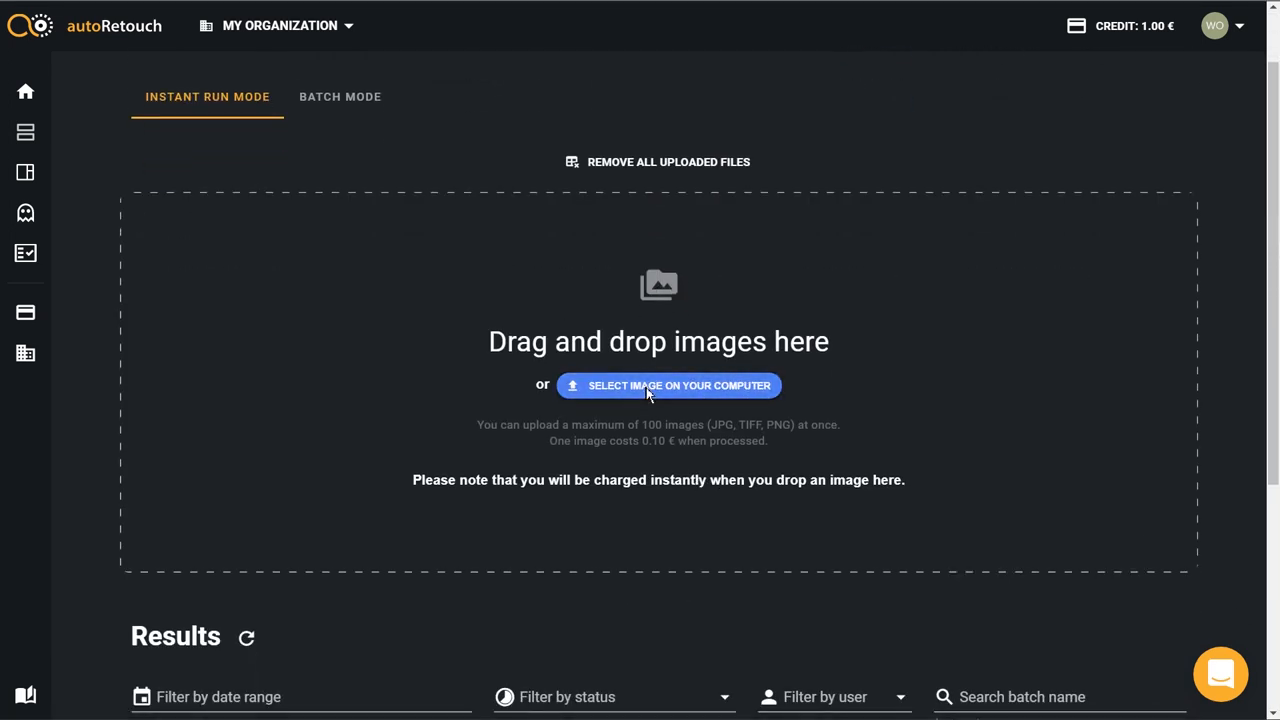
{"action": "left_click", "coordinate": [668, 384]}
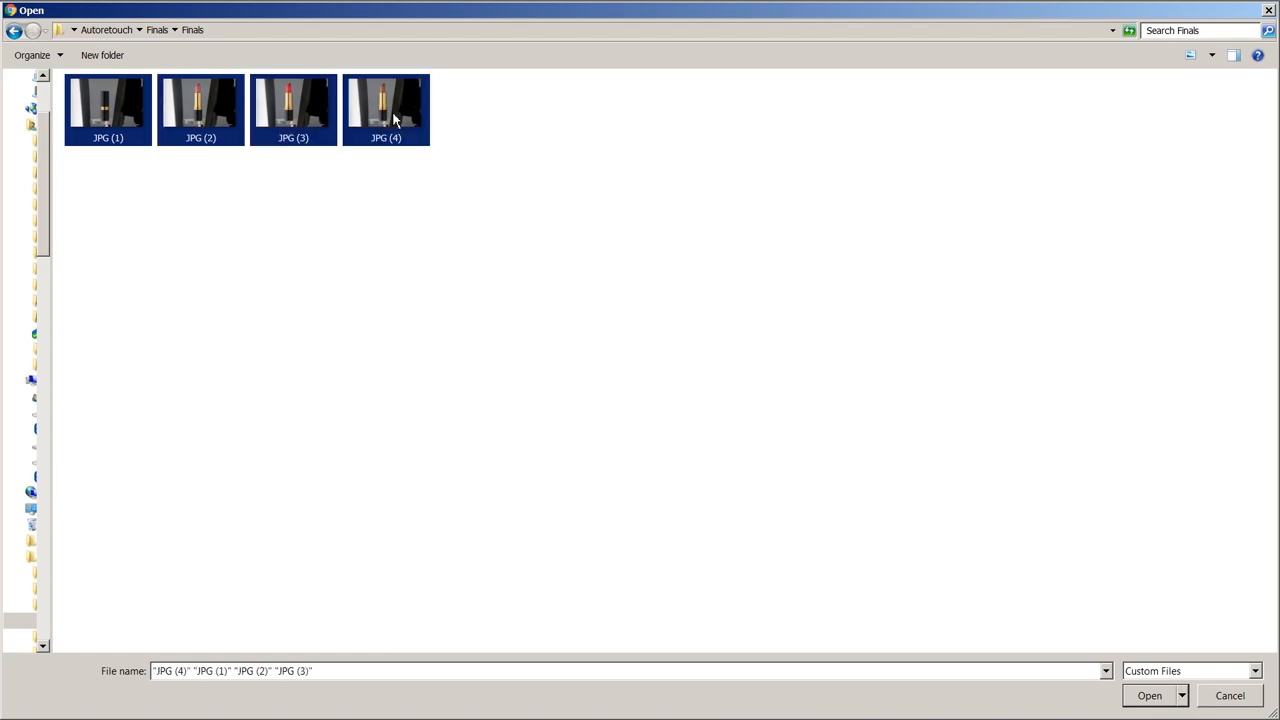
{"action": "left_click", "coordinate": [1148, 696]}
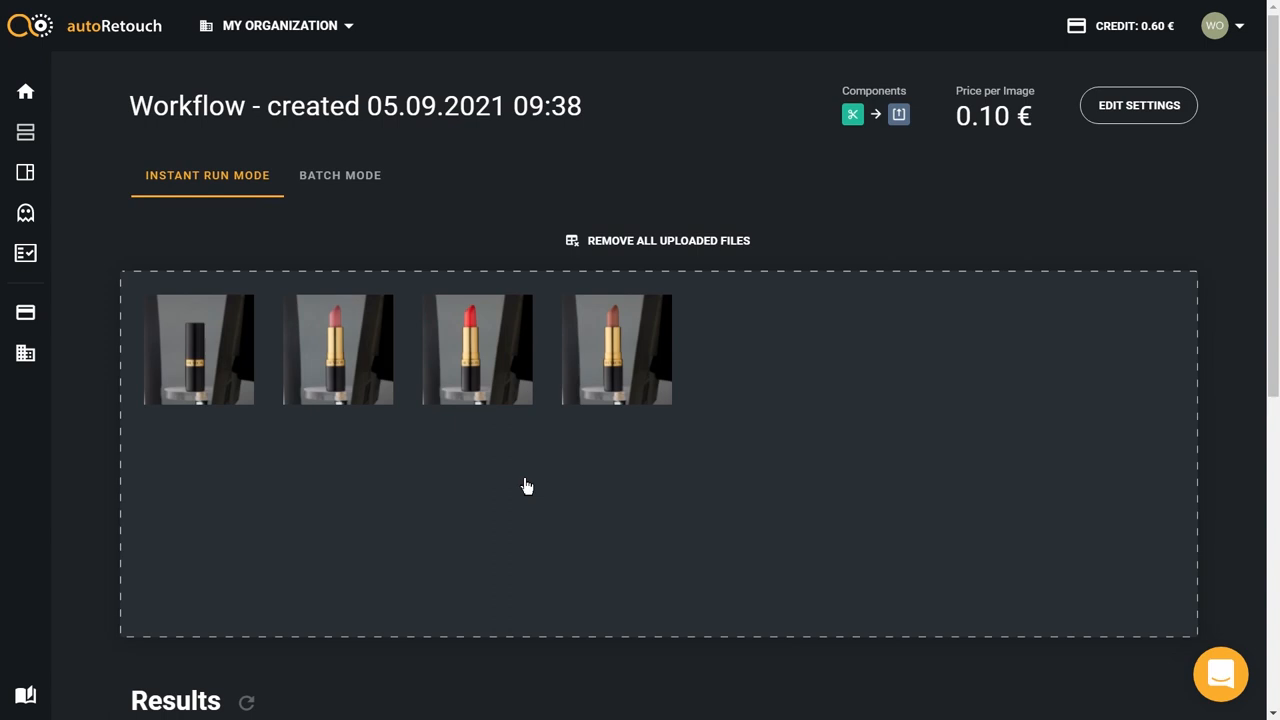
Step: Review the four processed PSD results and start downloading them
{"action": "scroll", "scroll_direction": "down", "scroll_amount": 3}
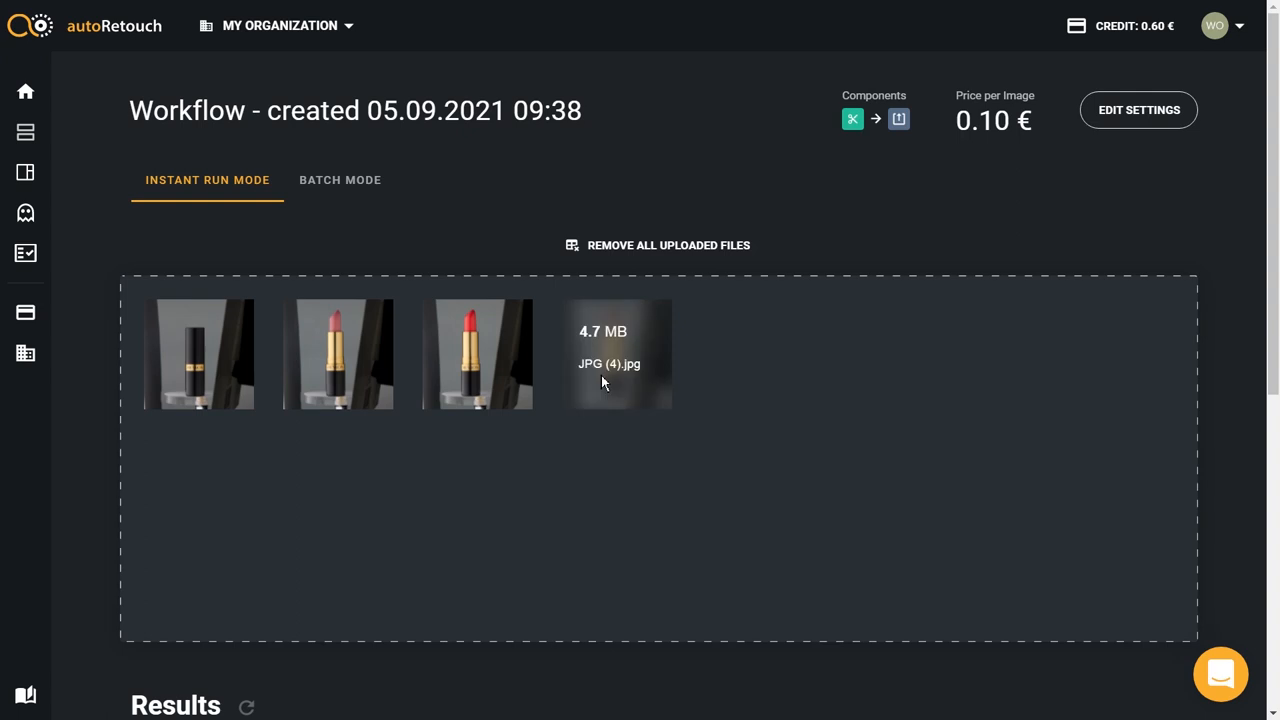
{"action": "mouse_move", "coordinate": [640, 364]}
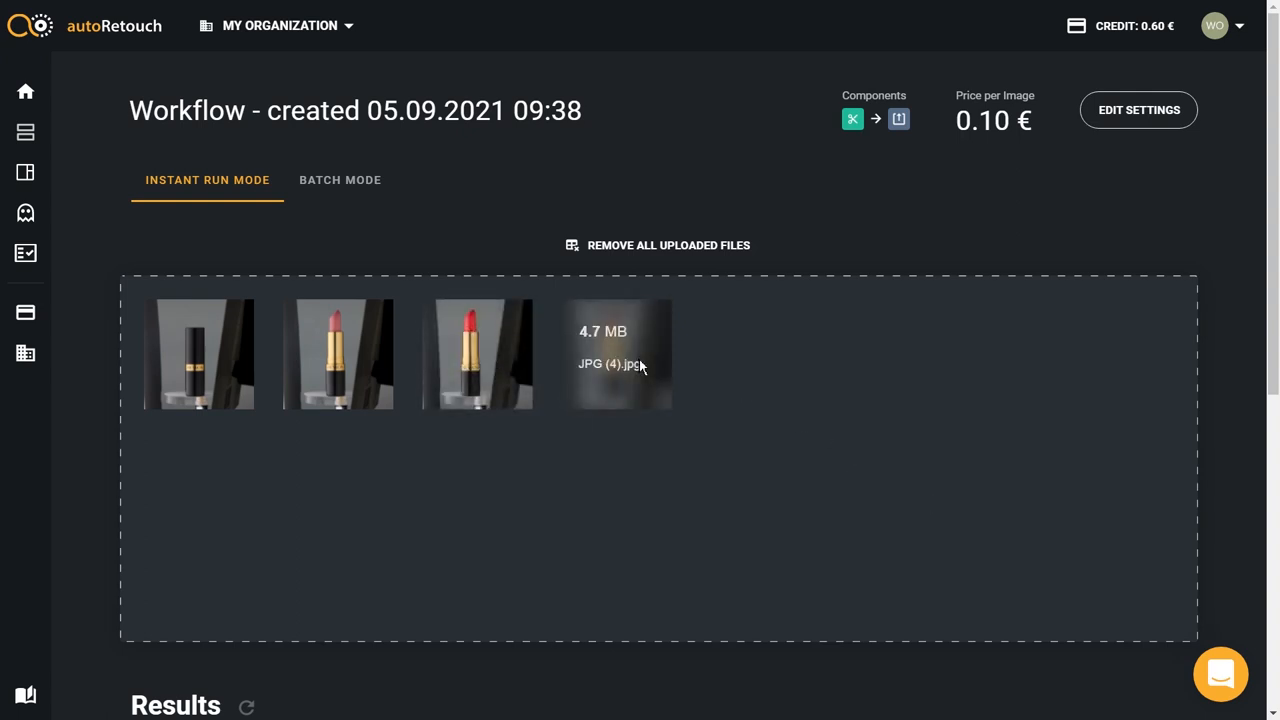
{"action": "mouse_move", "coordinate": [528, 486]}
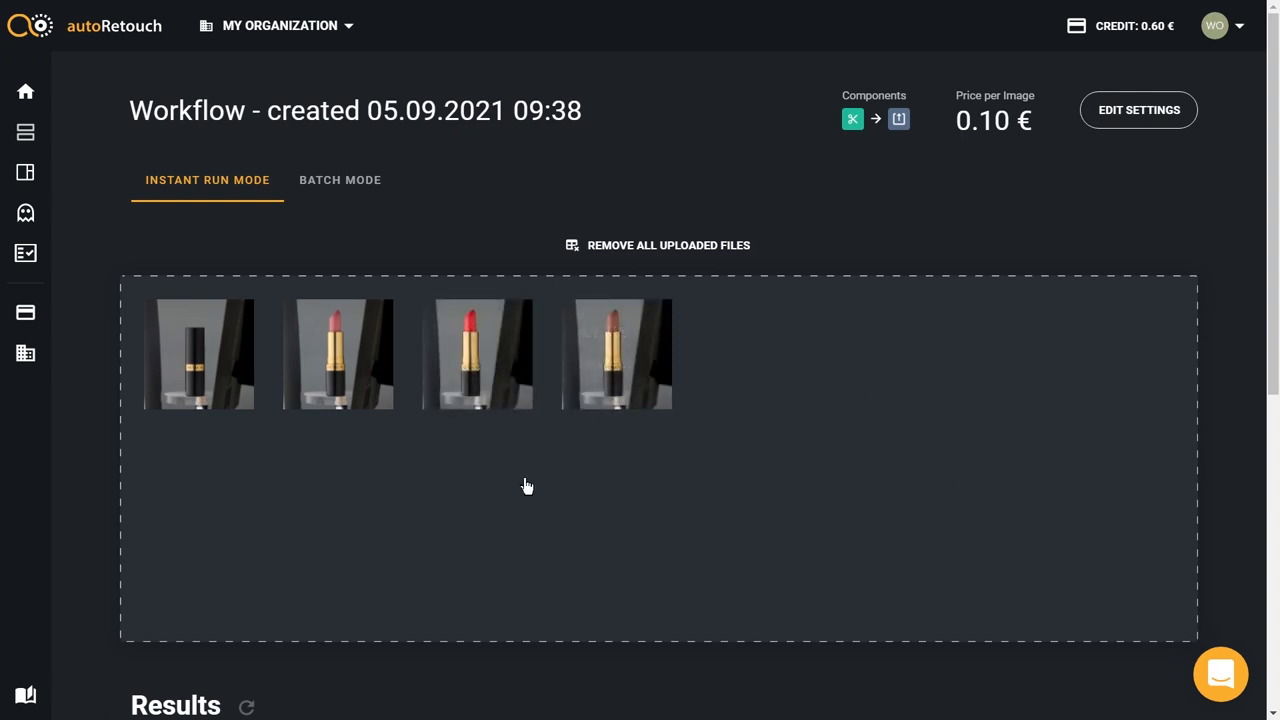
{"action": "scroll", "scroll_direction": "down", "scroll_amount": 3}
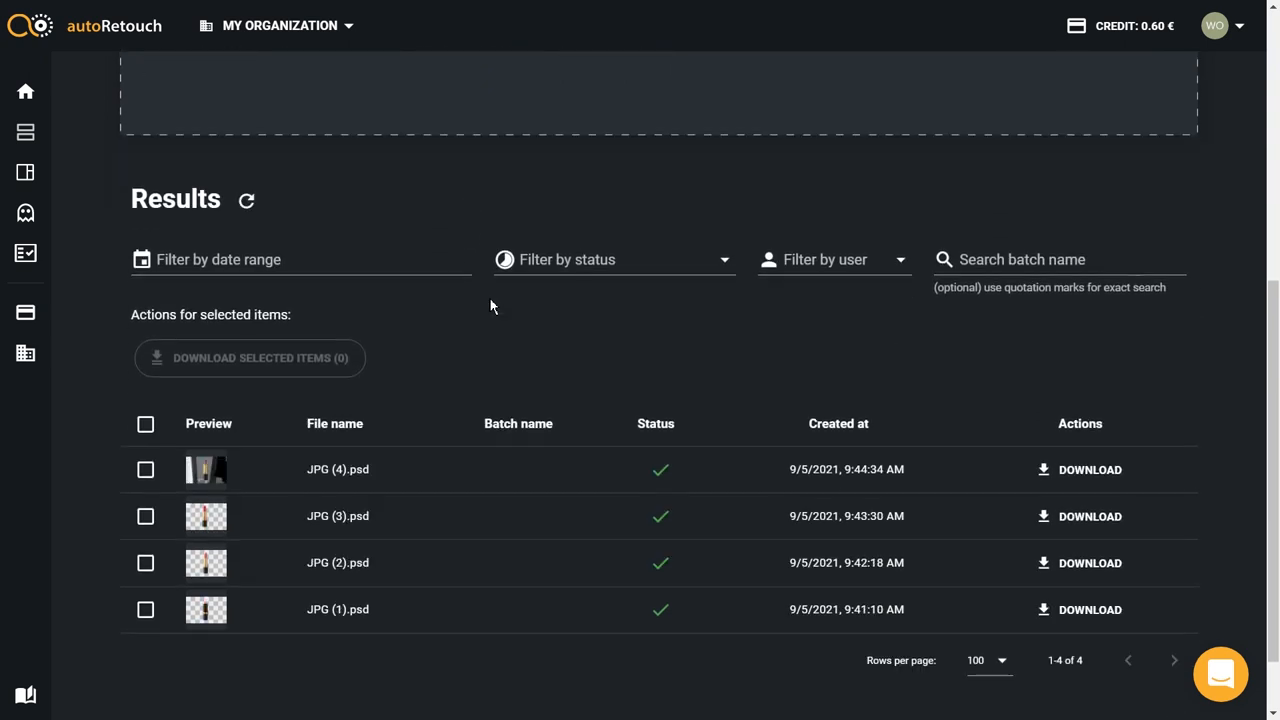
{"action": "scroll", "scroll_direction": "up", "scroll_amount": 3}
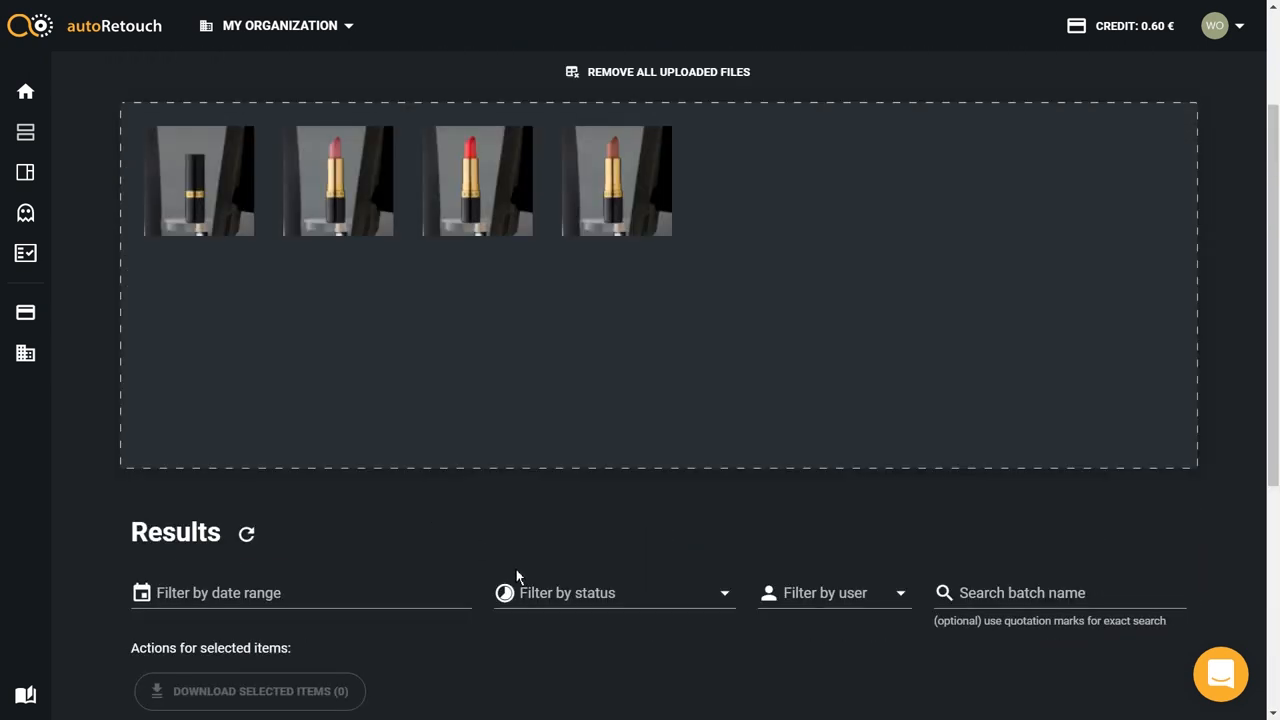
{"action": "scroll", "scroll_direction": "down", "scroll_amount": 3}
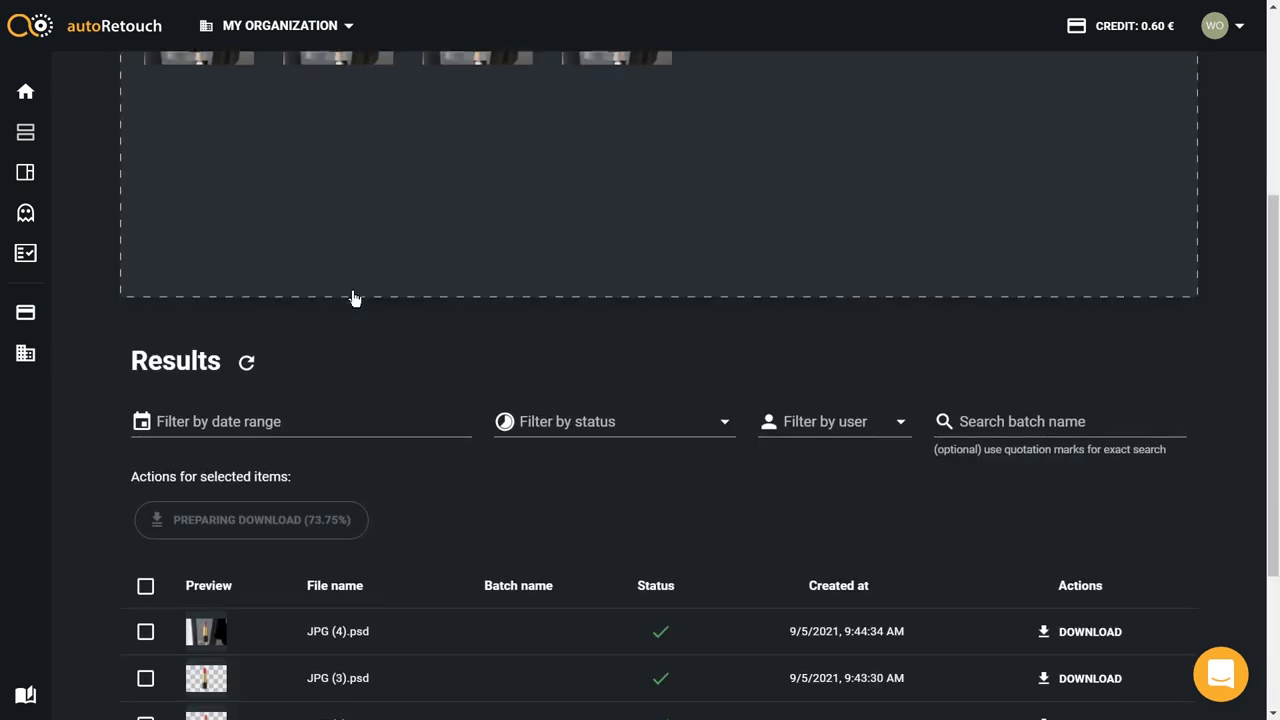
{"action": "scroll", "scroll_direction": "down", "scroll_amount": 3}
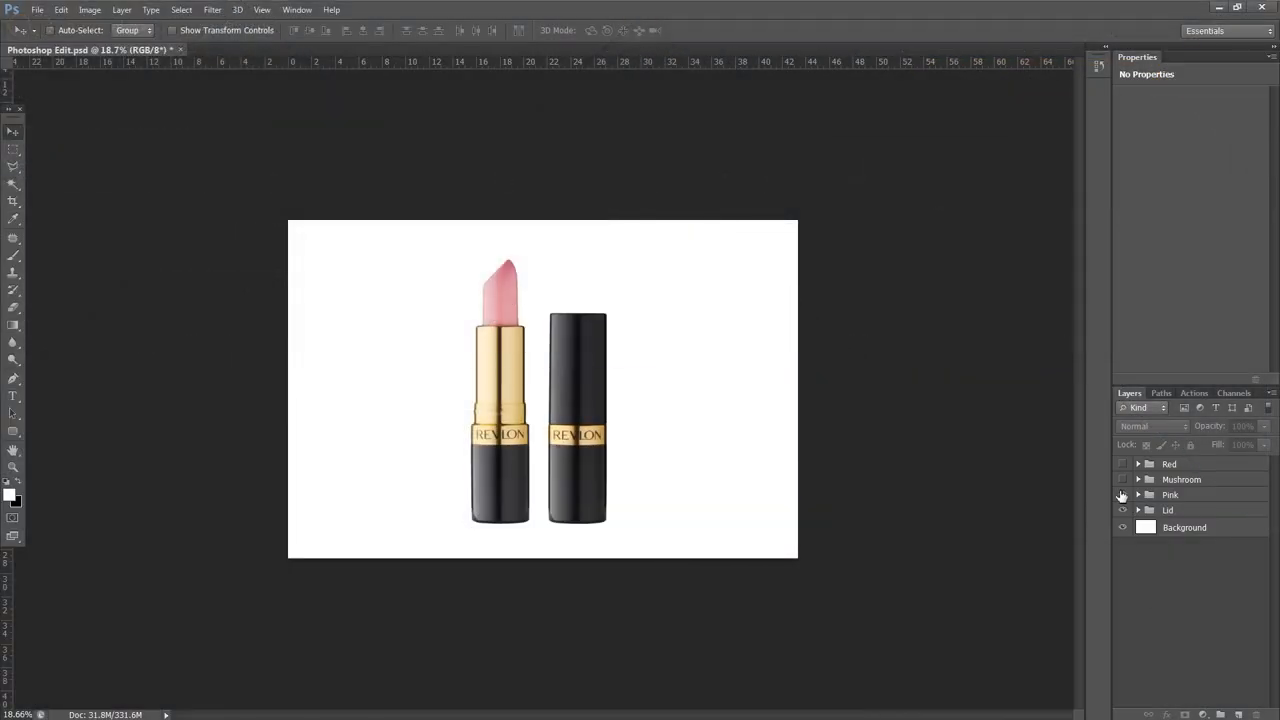
Step: Expand the Pink group, preview the Cut out layer's mask alone, then collapse the group
{"action": "left_click", "coordinate": [1122, 480]}
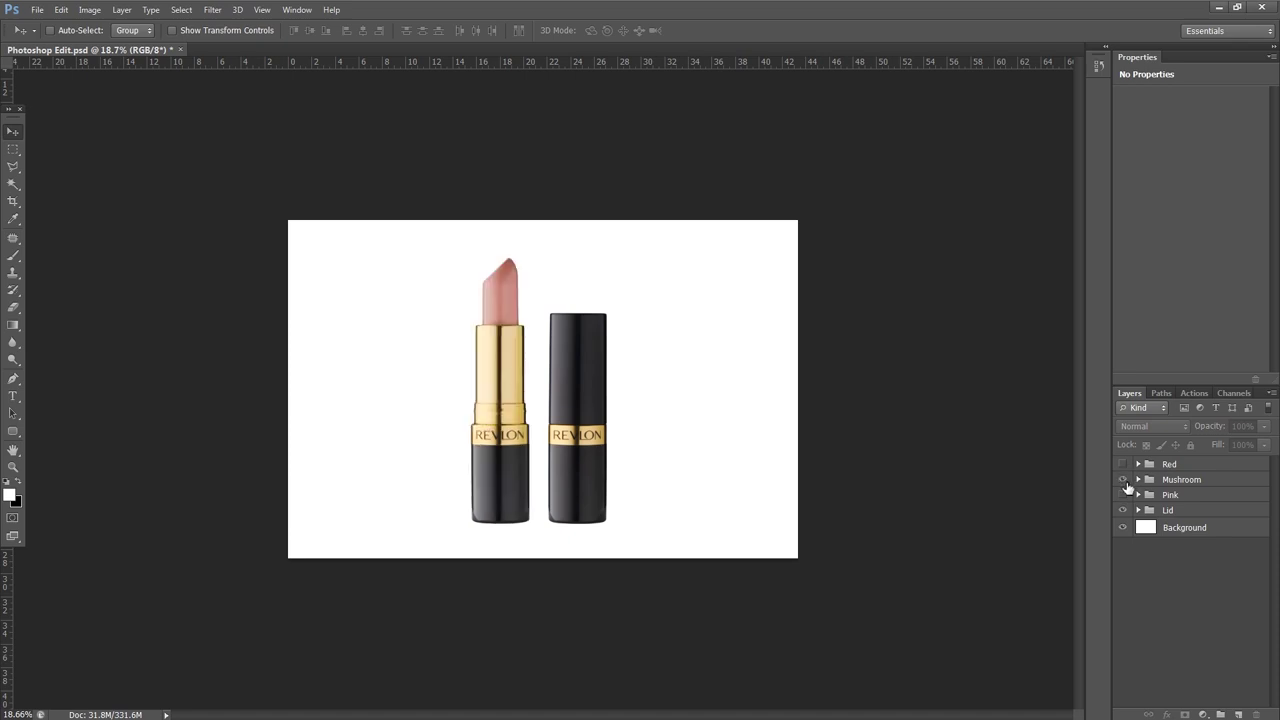
{"action": "left_click", "coordinate": [1122, 494]}
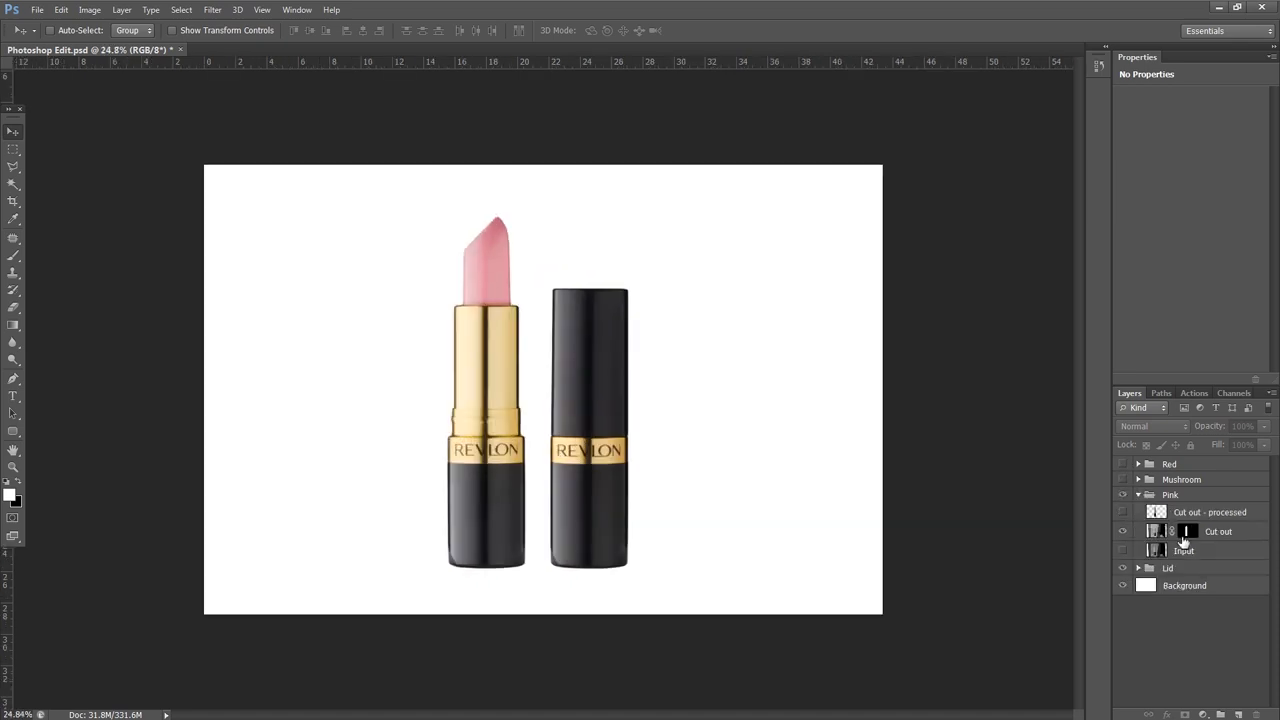
{"action": "left_click", "coordinate": [1188, 532]}
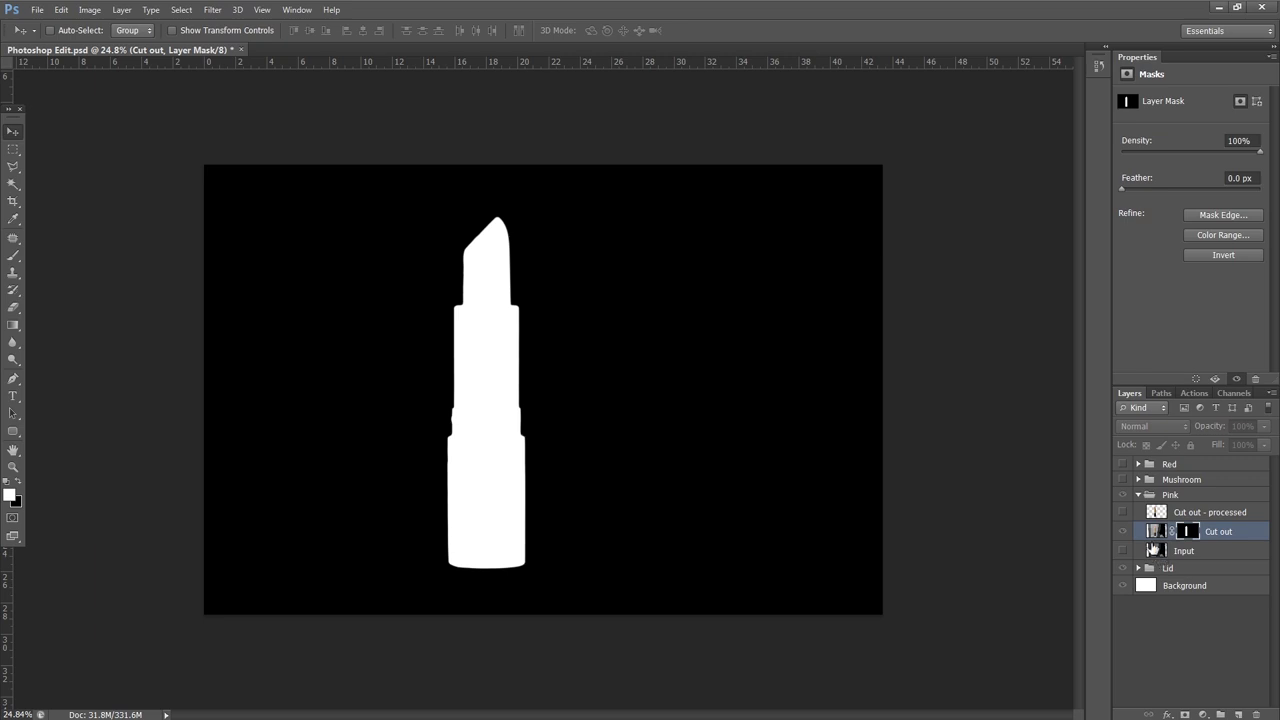
{"action": "left_click", "coordinate": [1122, 550]}
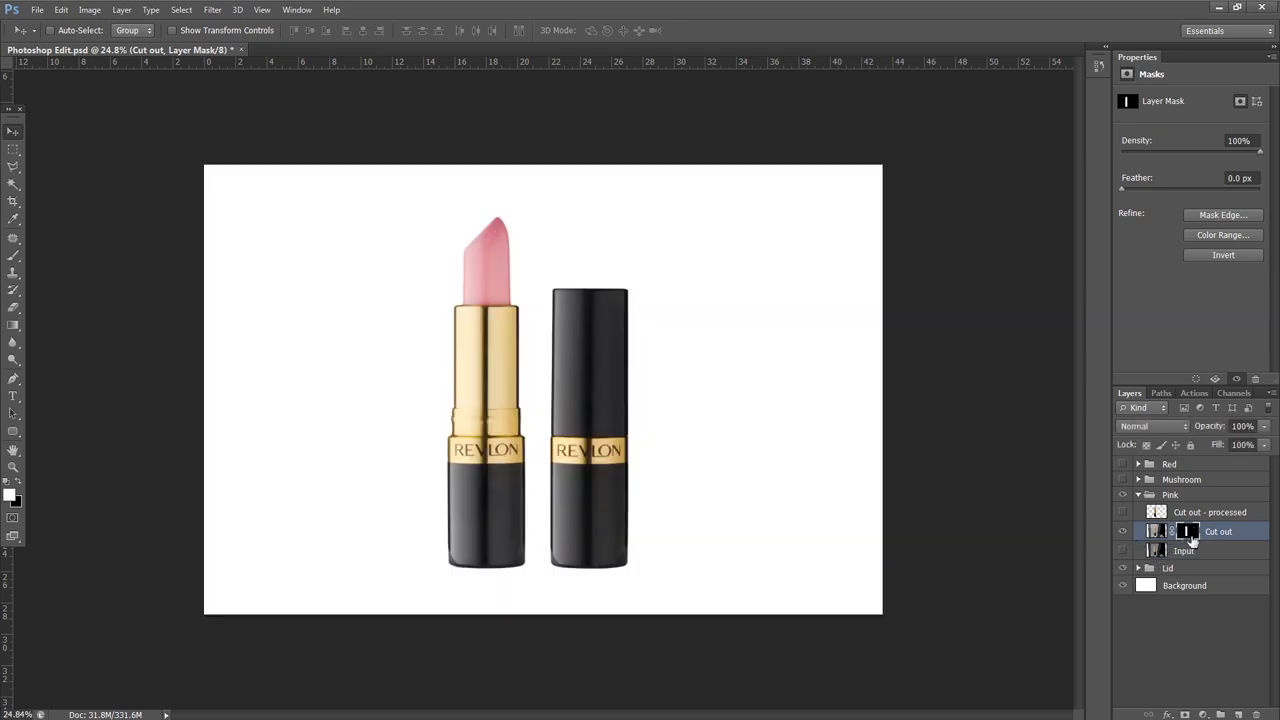
{"action": "mouse_move", "coordinate": [1188, 532]}
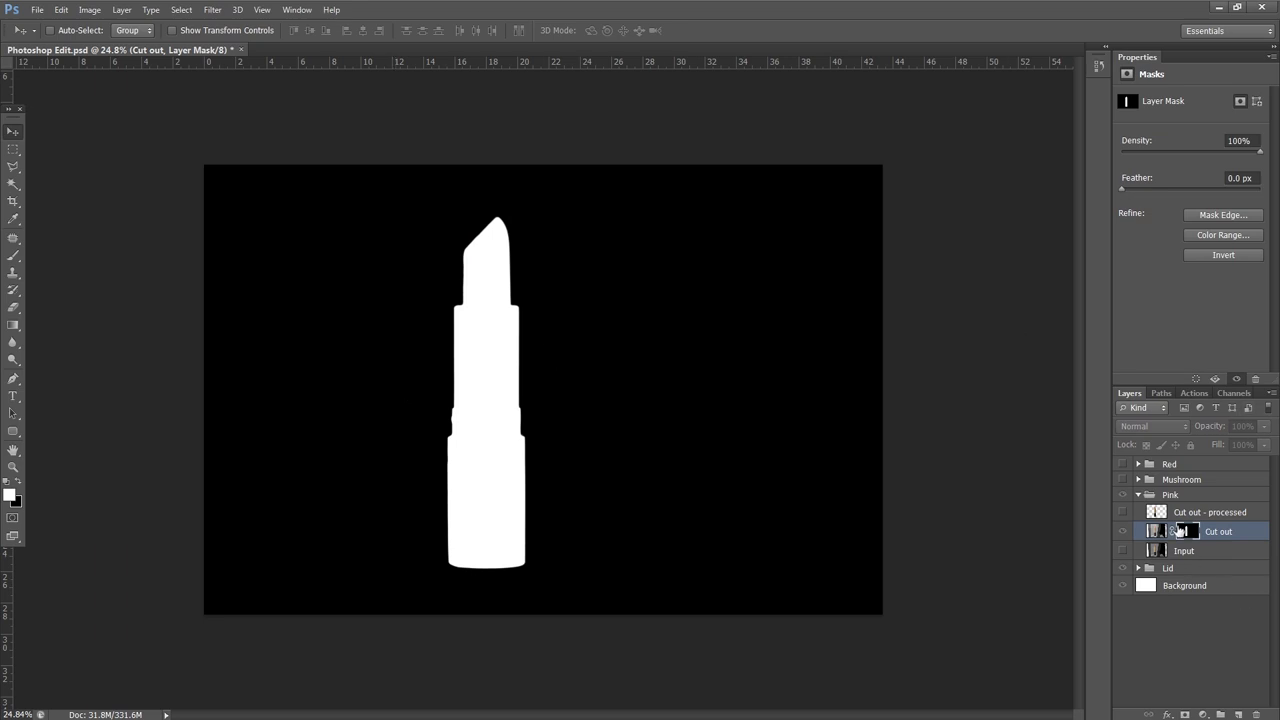
{"action": "left_click", "coordinate": [1138, 494]}
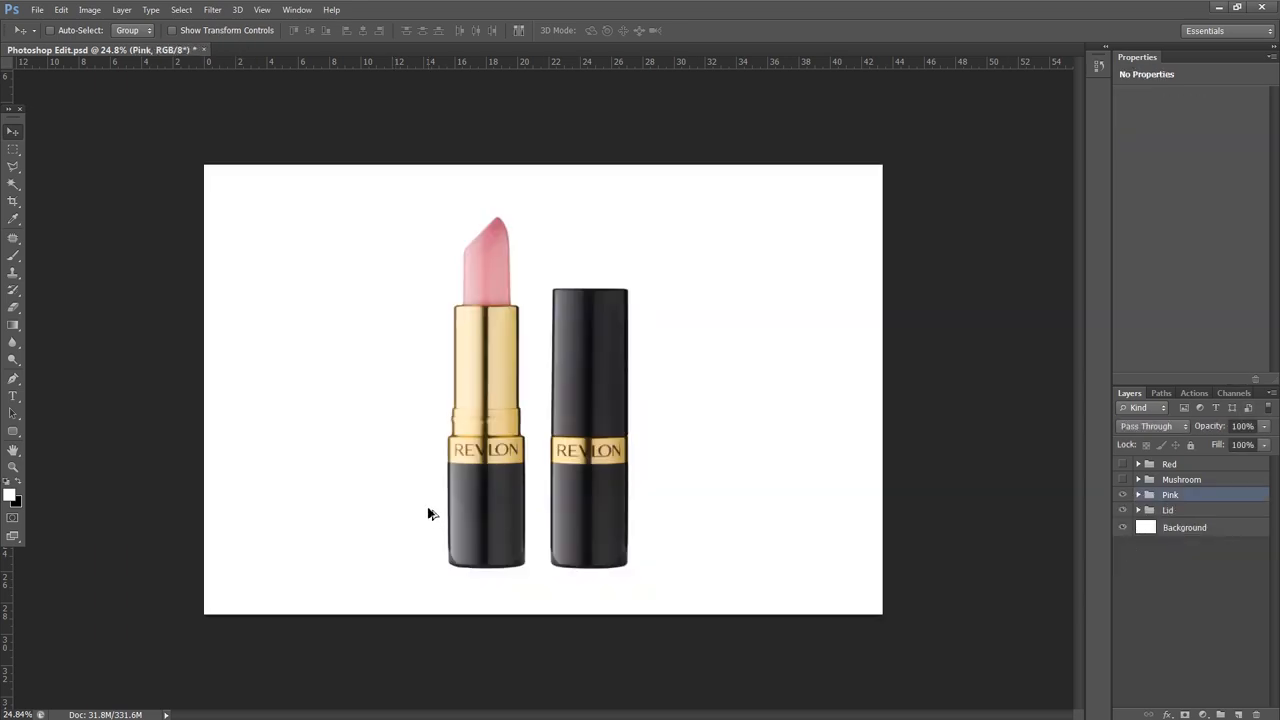
{"action": "scroll", "scroll_direction": "down", "scroll_amount": 3}
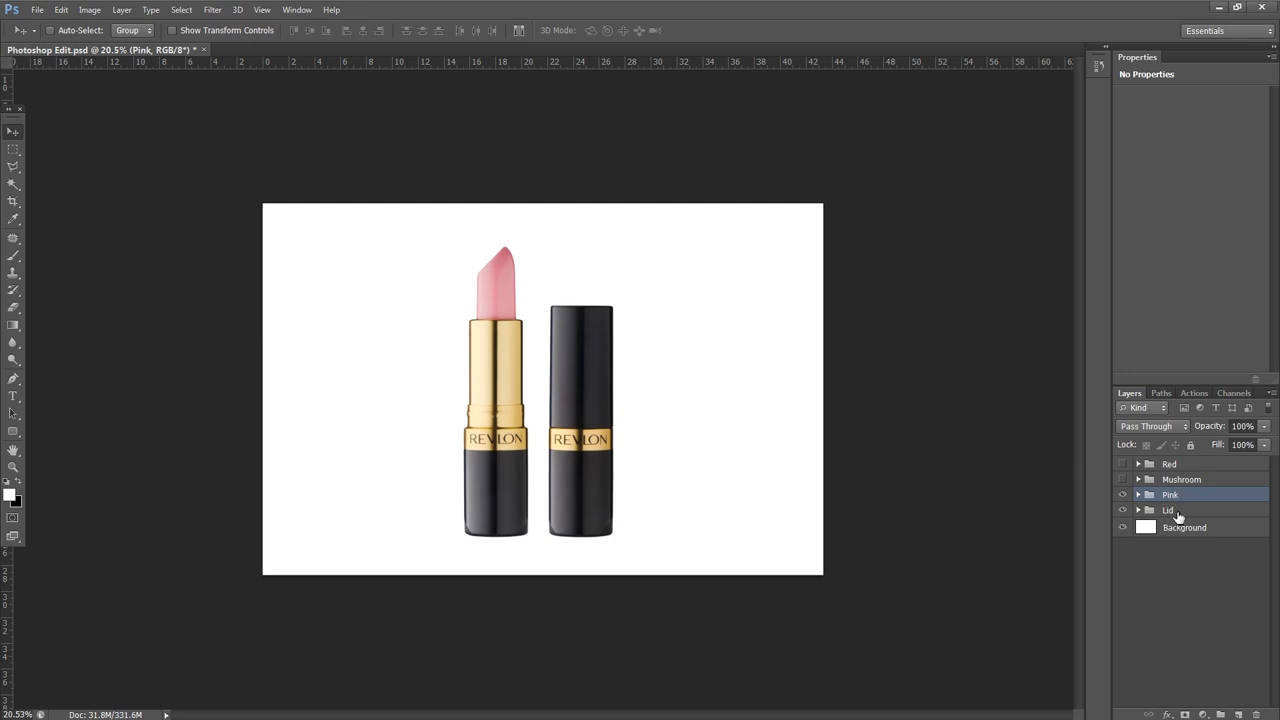
Step: Flip duplicated Pink and Lid groups vertically and place them beneath the originals as reflections
{"action": "left_click", "coordinate": [1168, 510]}
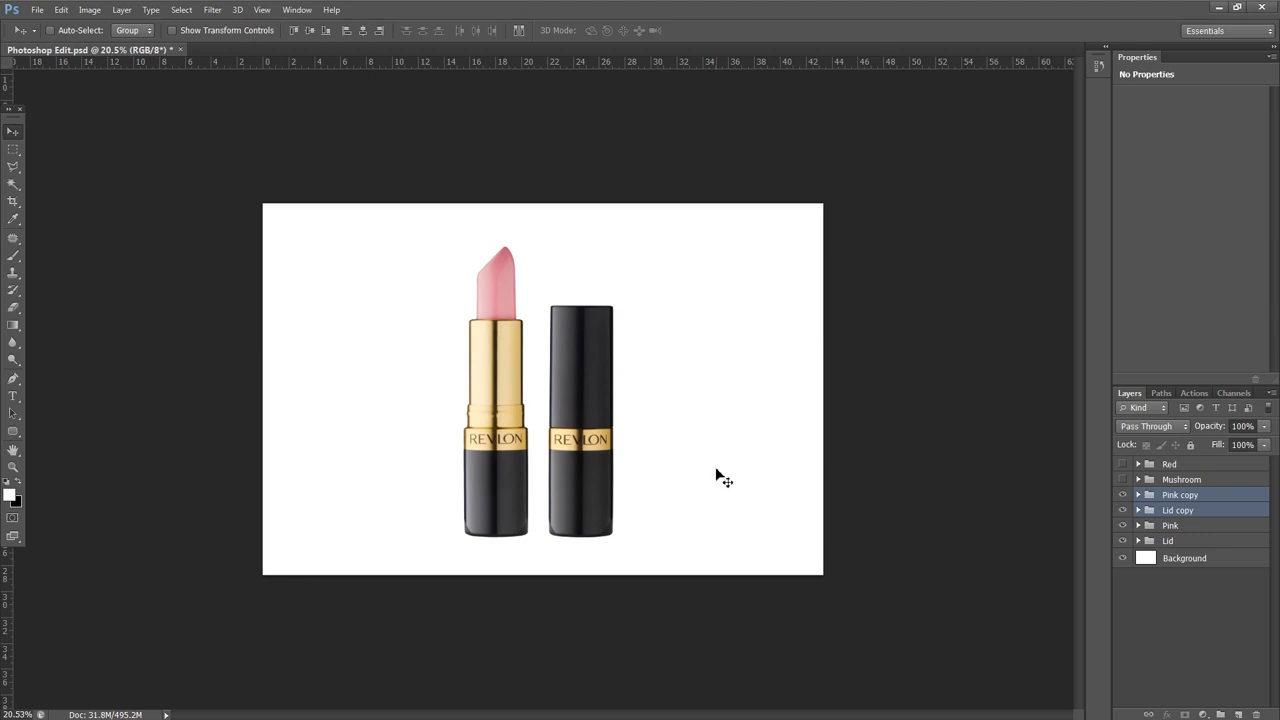
{"action": "key", "text": "ctrl+t"}
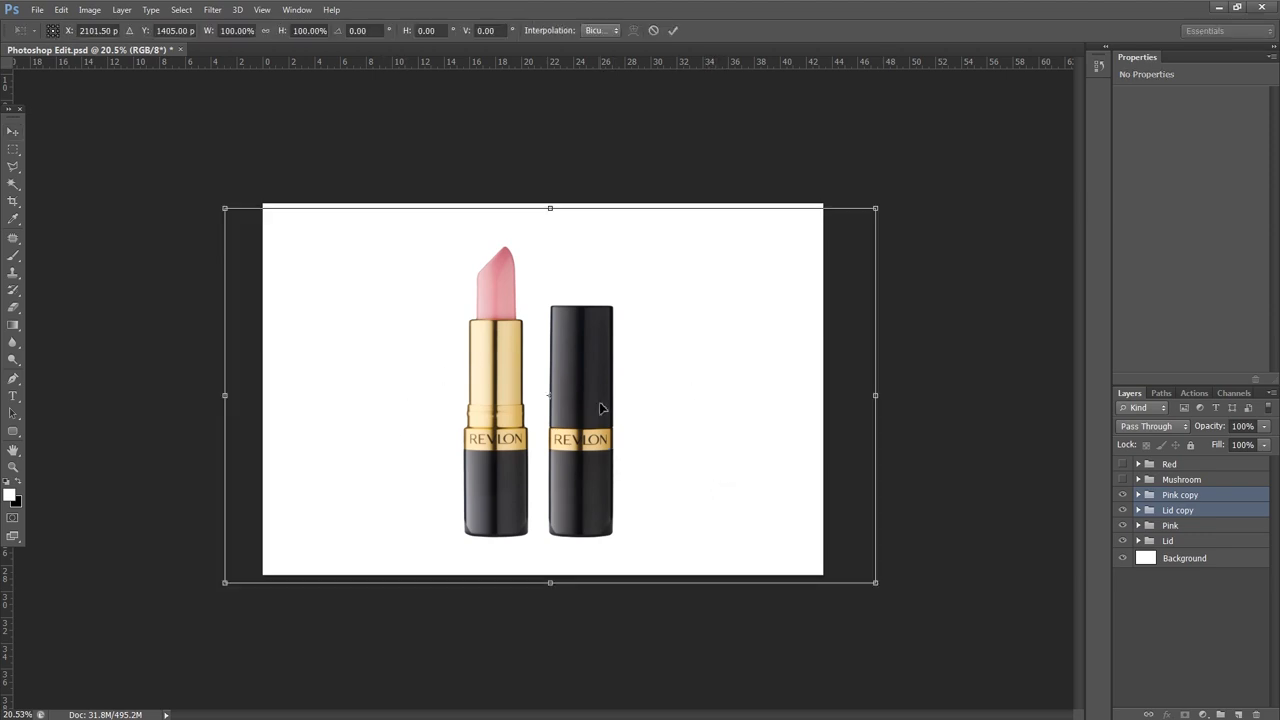
{"action": "right_click", "coordinate": [600, 408]}
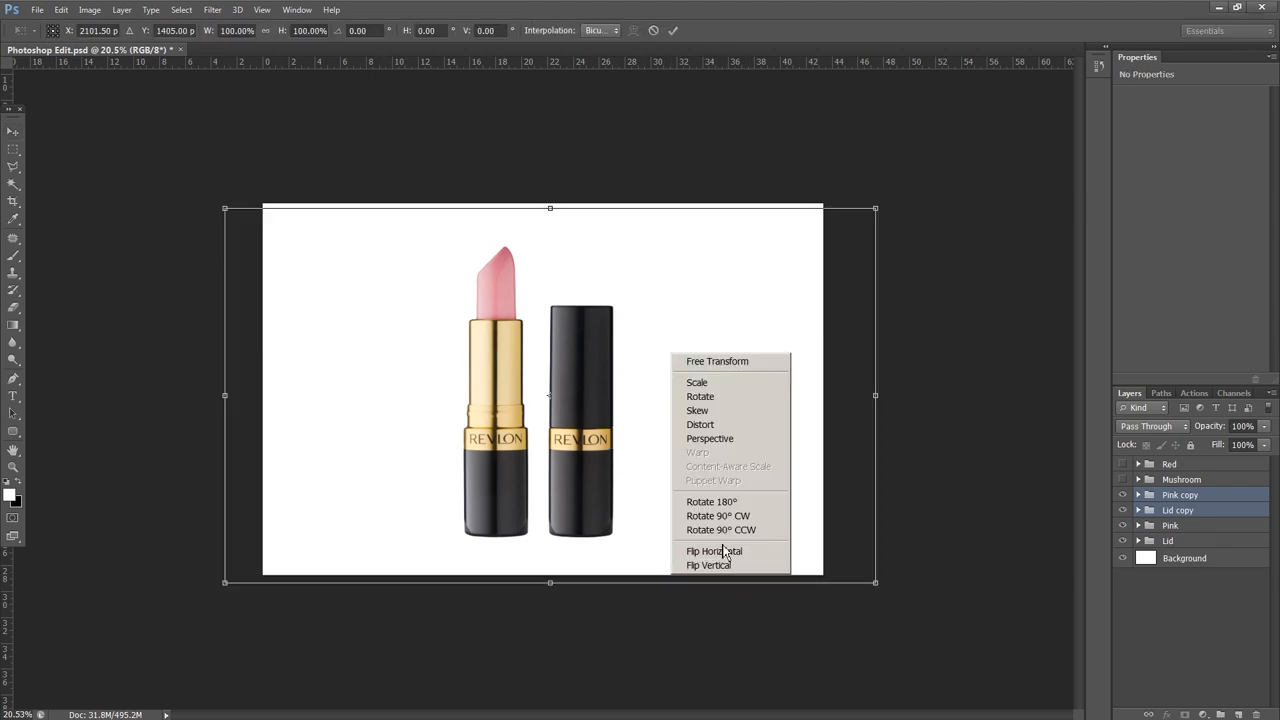
{"action": "left_click", "coordinate": [708, 564]}
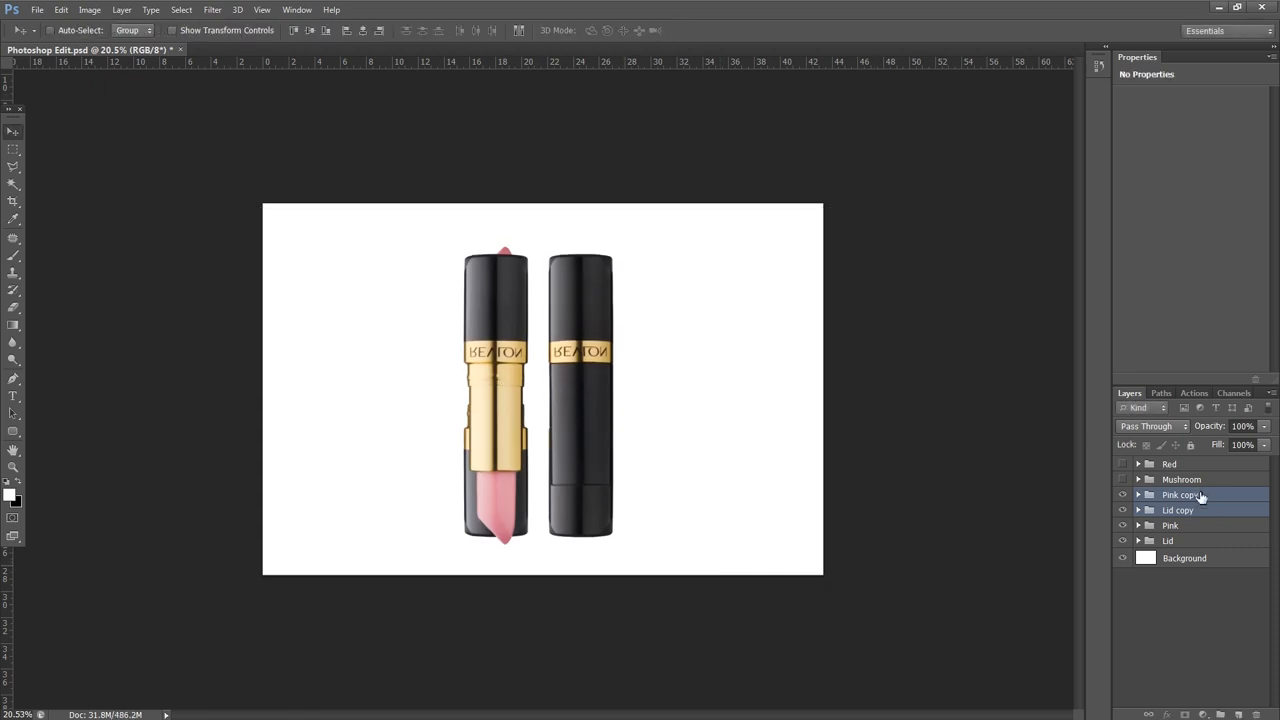
{"action": "left_click_drag", "start_coordinate": [1184, 494], "coordinate": [1184, 536]}
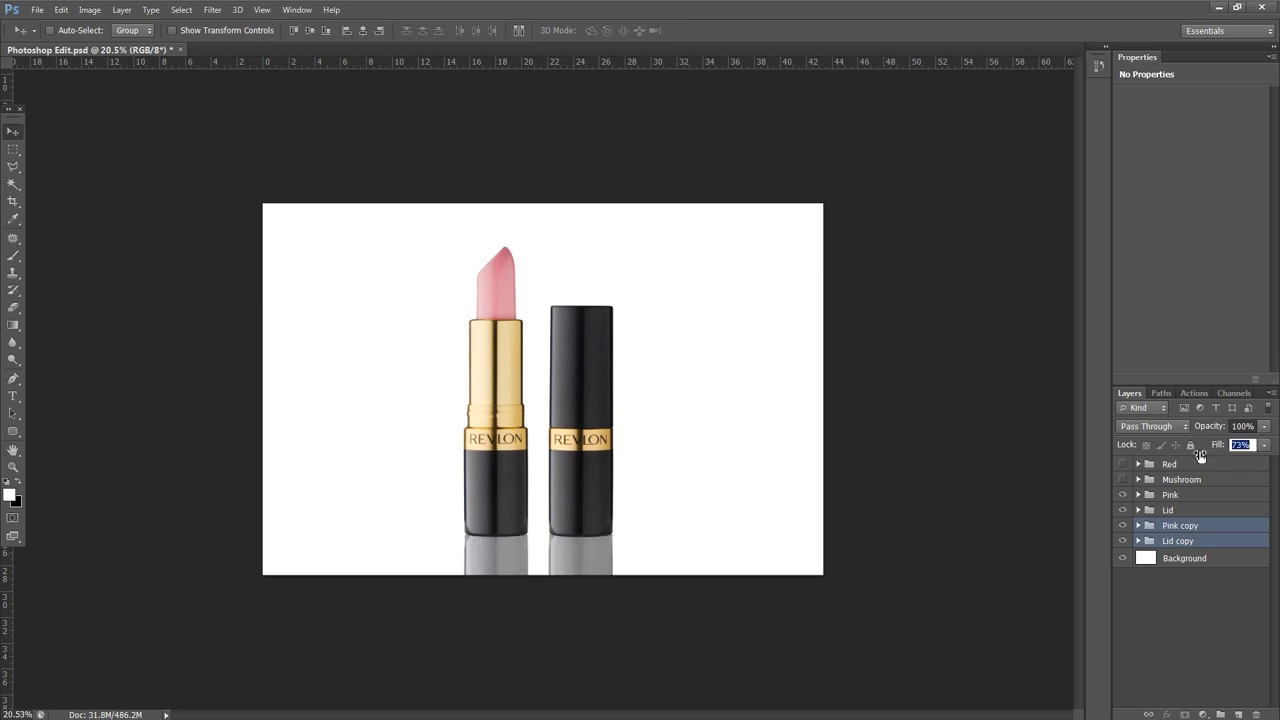
Step: Select the Red group and add a new empty layer above it
{"action": "left_click", "coordinate": [1168, 464]}
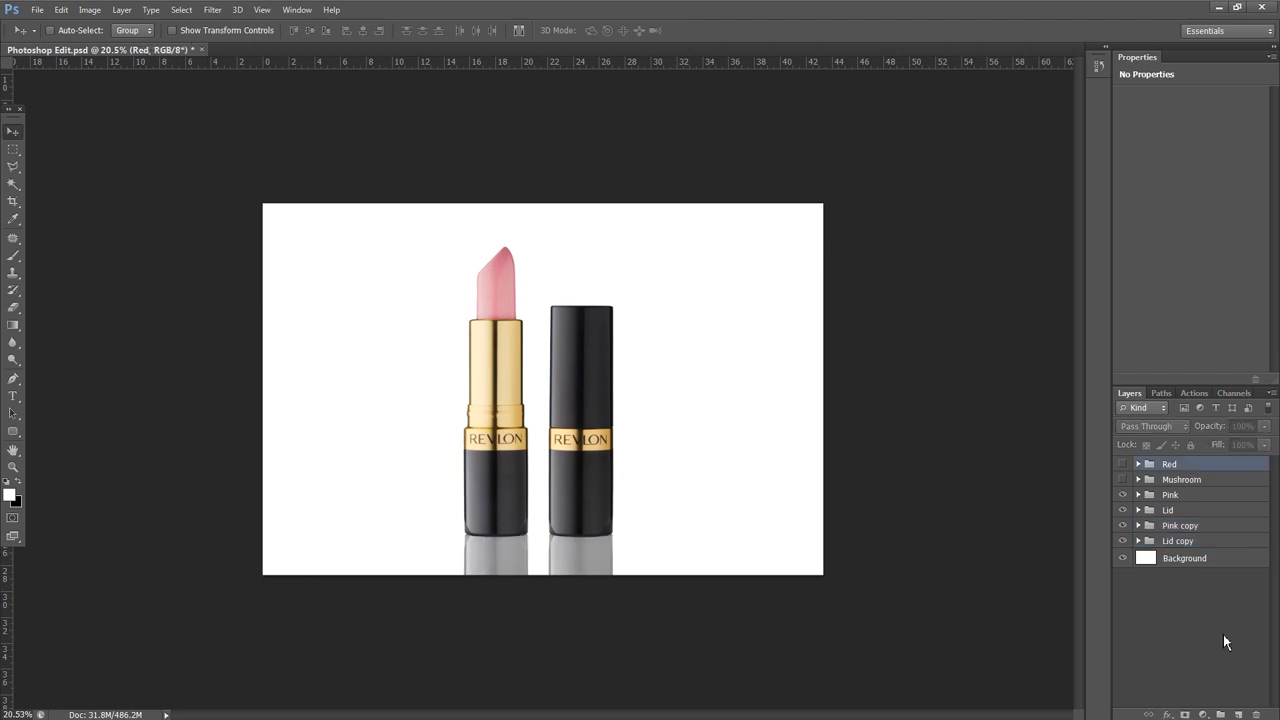
{"action": "left_click", "coordinate": [1232, 714]}
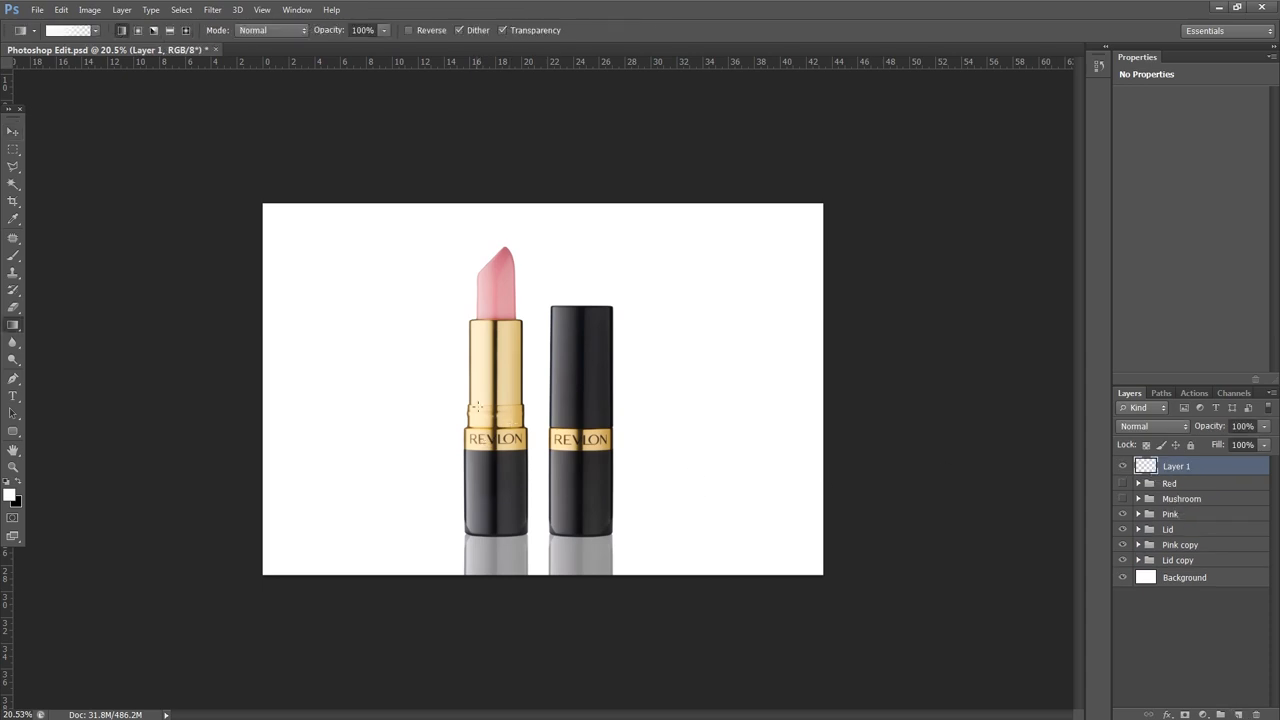
{"action": "mouse_move", "coordinate": [150, 126]}
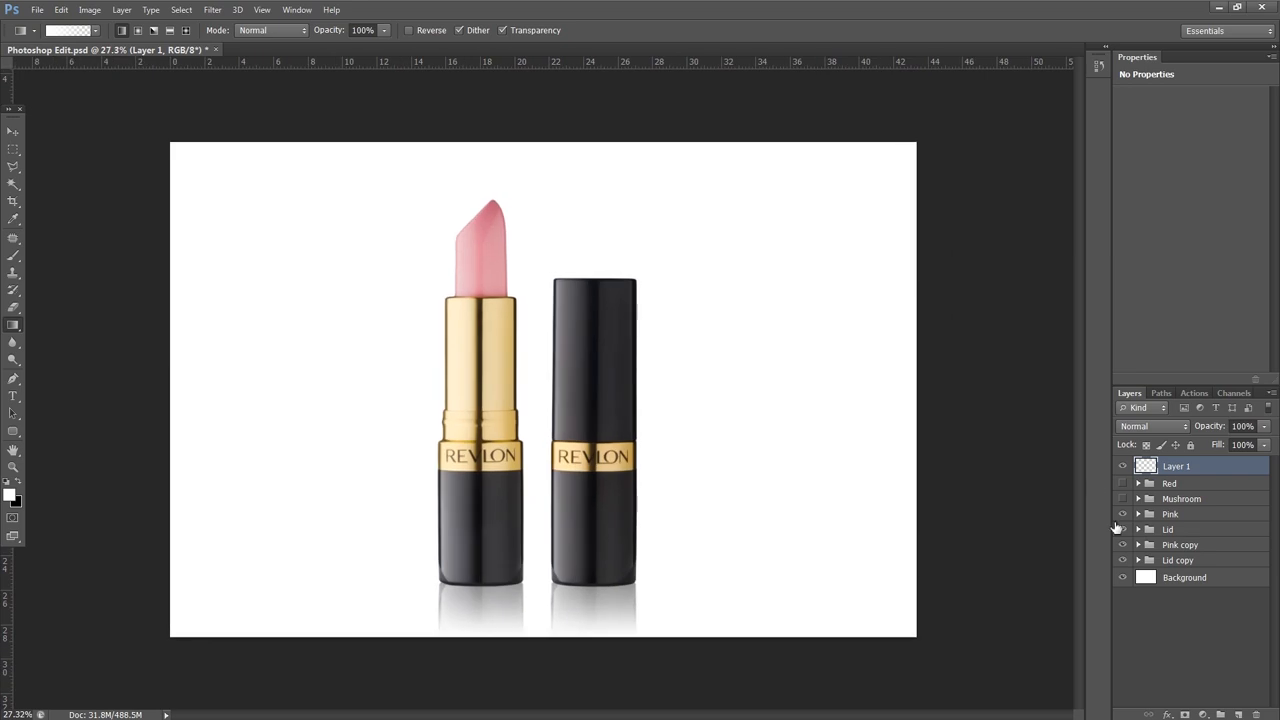
Step: Hide the Pink group and show the Mushroom group to display the nude shade
{"action": "left_click", "coordinate": [1122, 498]}
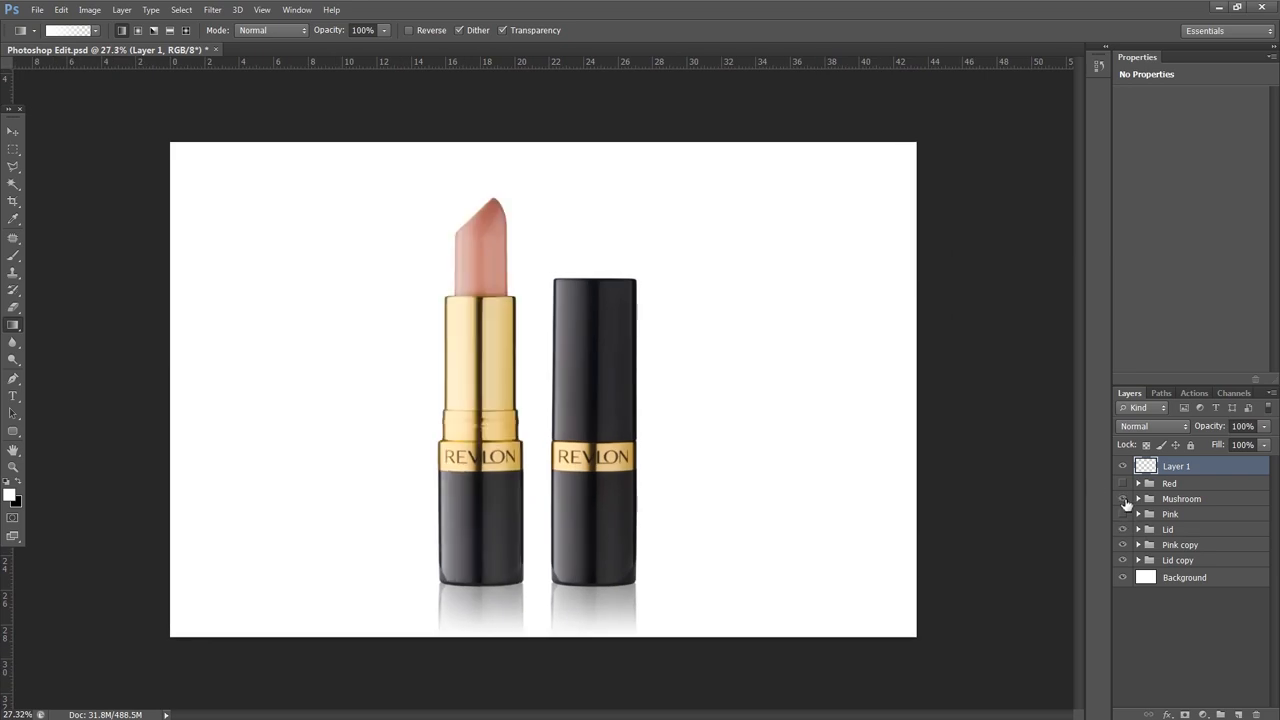
{"action": "left_click", "coordinate": [1168, 482]}
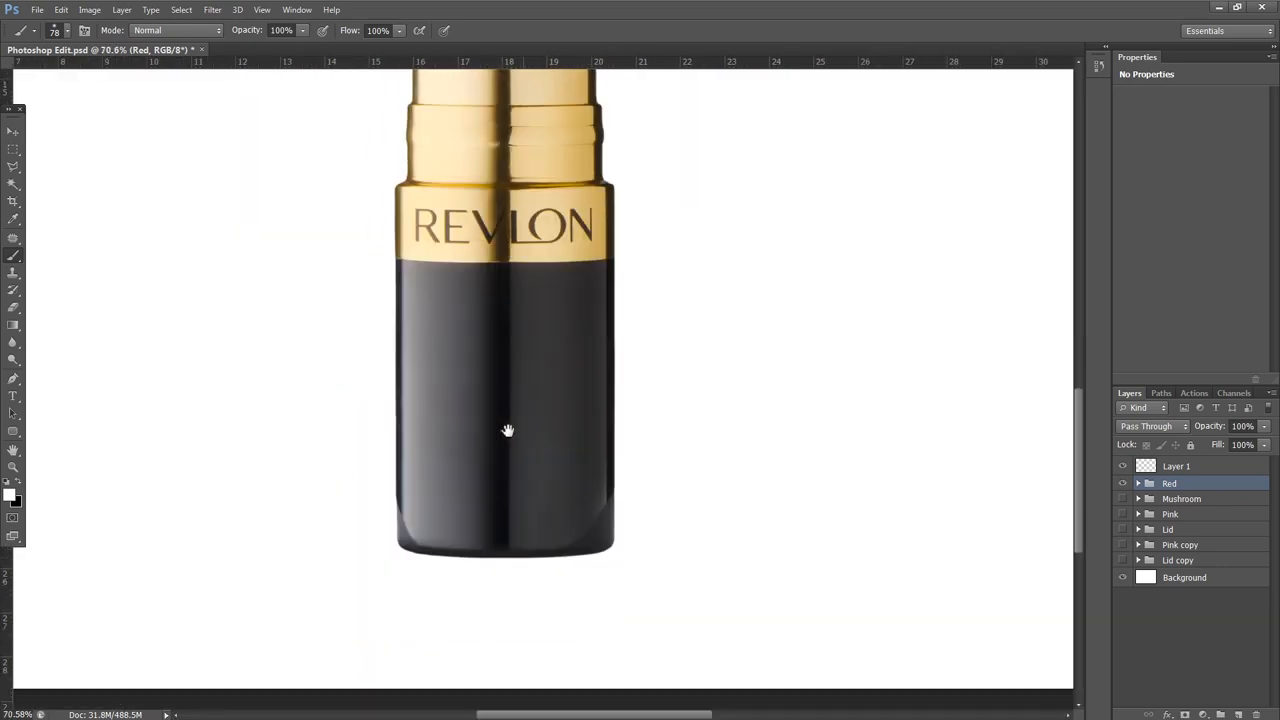
{"action": "mouse_move", "coordinate": [608, 528]}
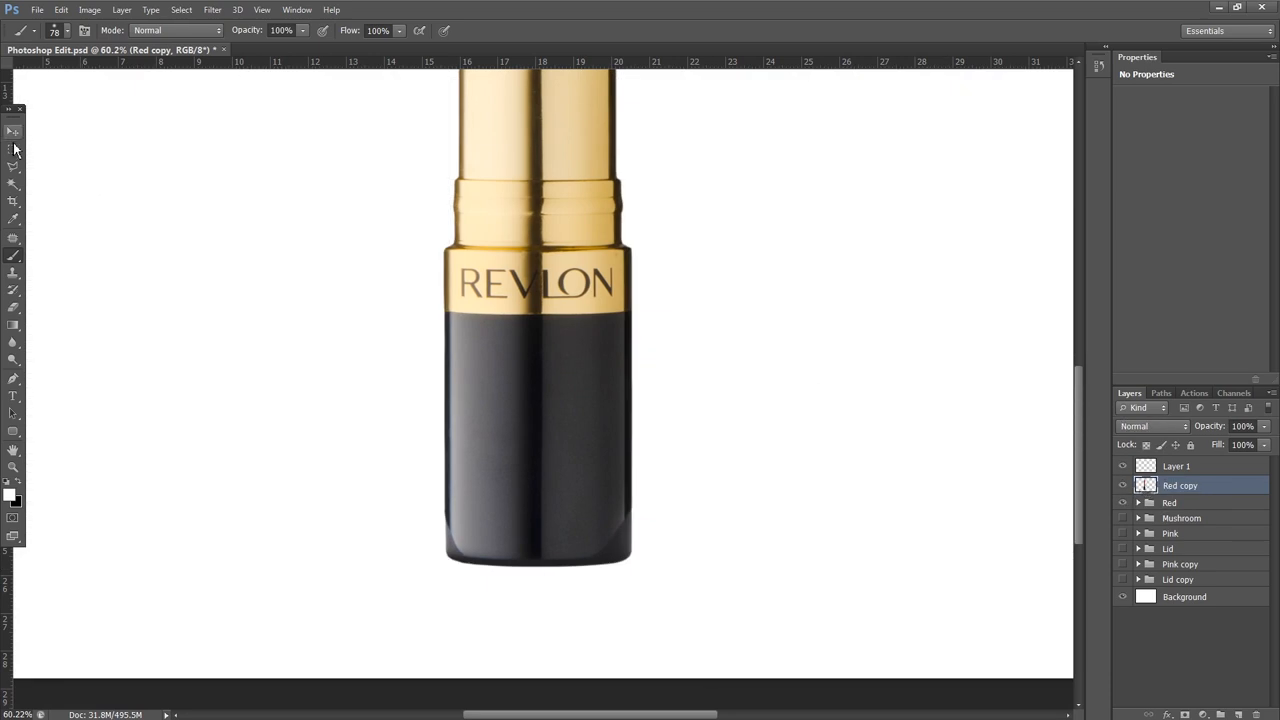
Step: Marquee-select the lower part of the black lipstick base and copy it to Layer 2
{"action": "left_click", "coordinate": [14, 148]}
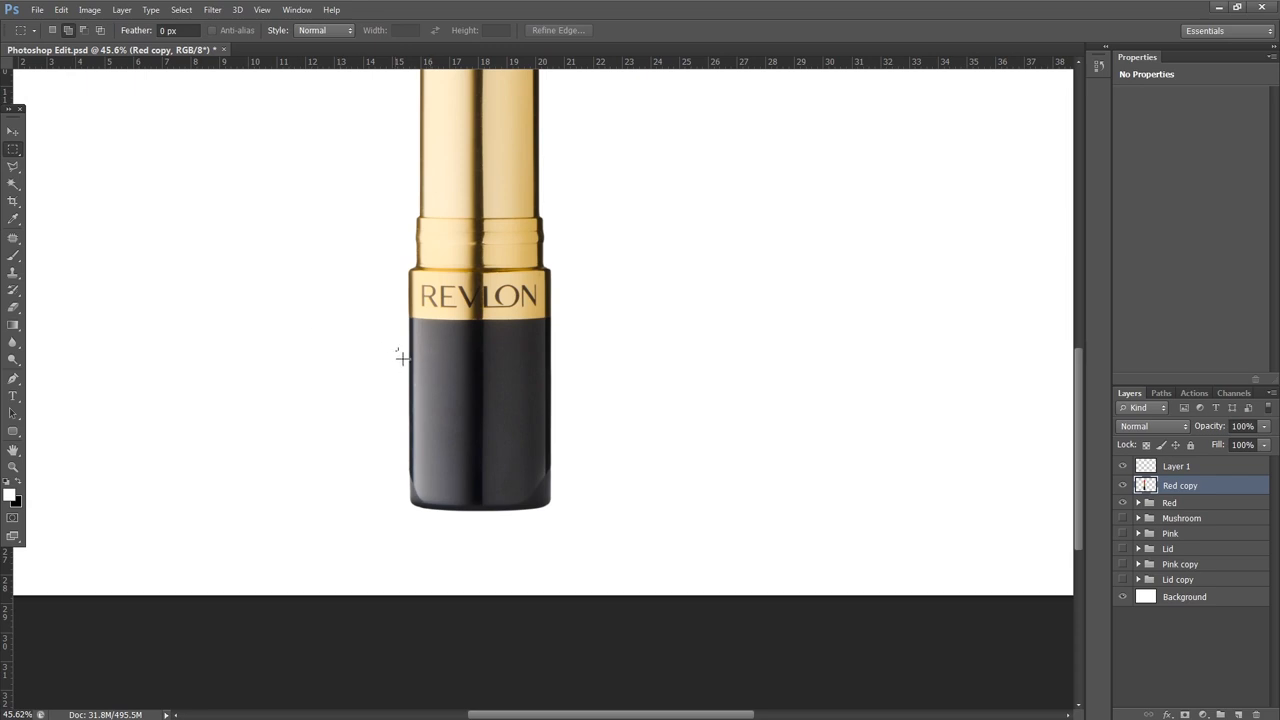
{"action": "left_click_drag", "start_coordinate": [396, 356], "coordinate": [570, 458]}
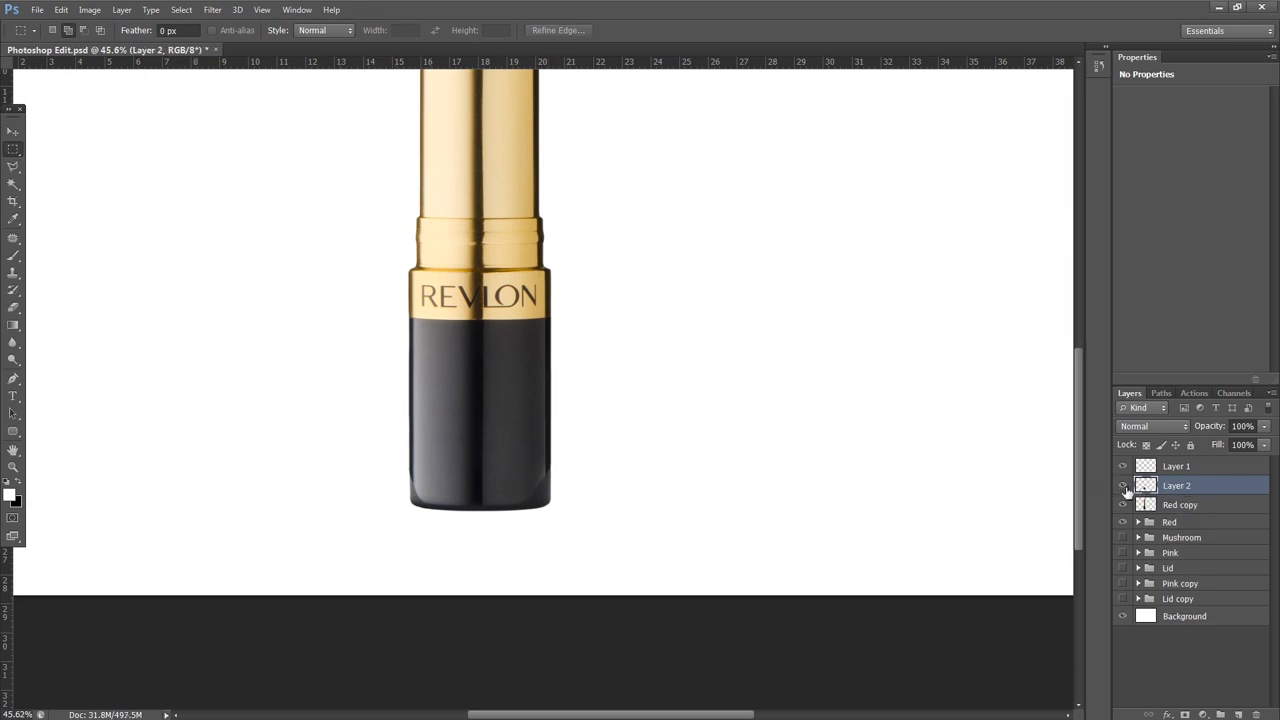
{"action": "left_click", "coordinate": [1124, 486]}
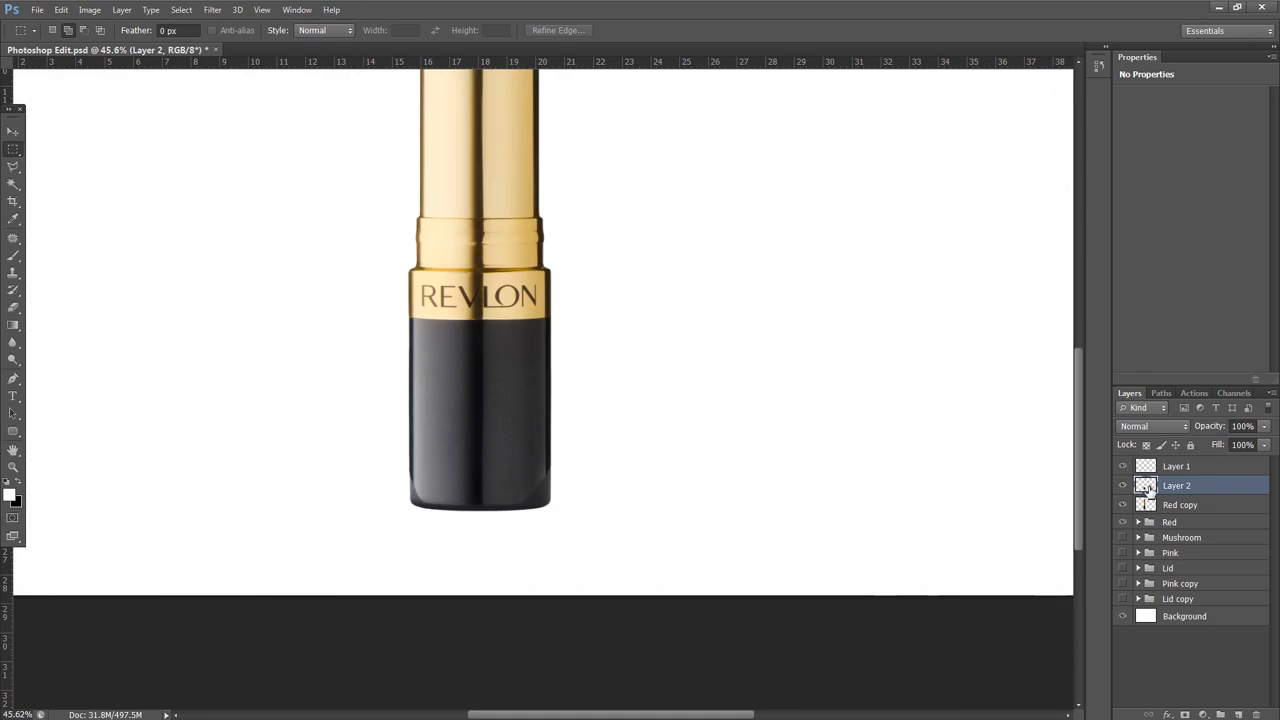
Step: Stretch the copied base slice taller with Free Transform, commit it, and add a layer mask
{"action": "key", "text": "ctrl+t"}
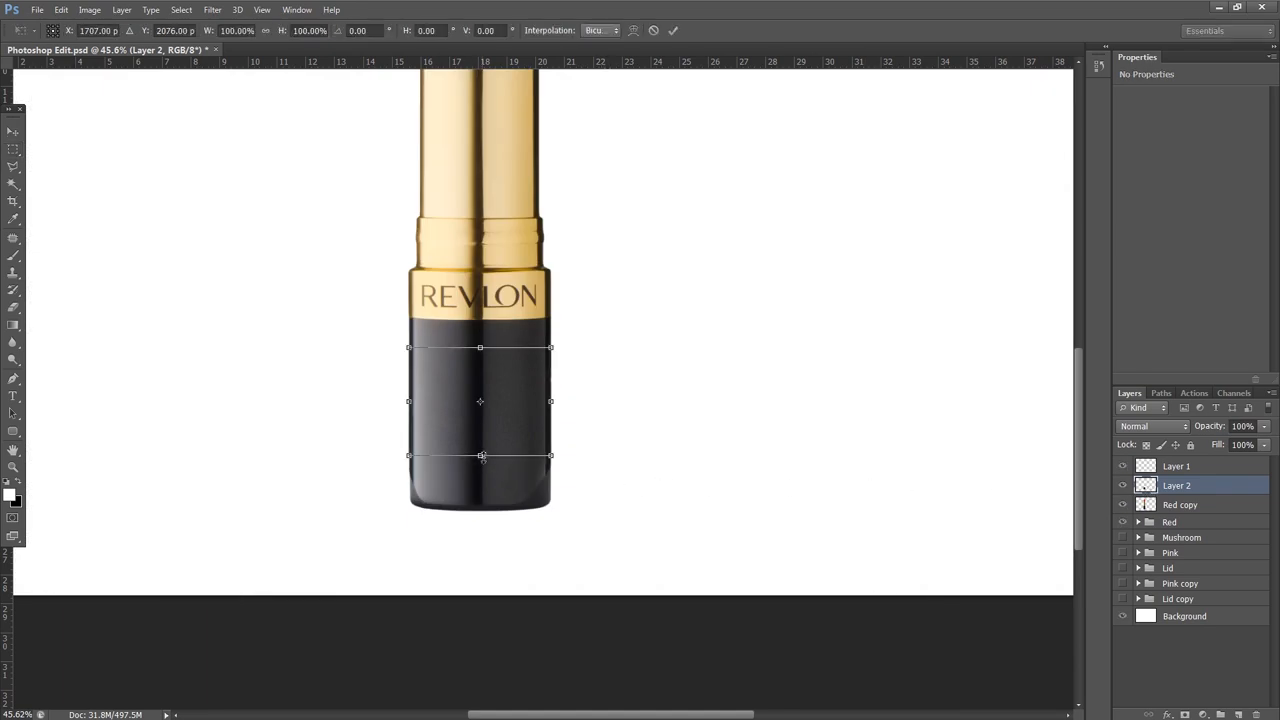
{"action": "left_click_drag", "start_coordinate": [480, 456], "coordinate": [480, 470]}
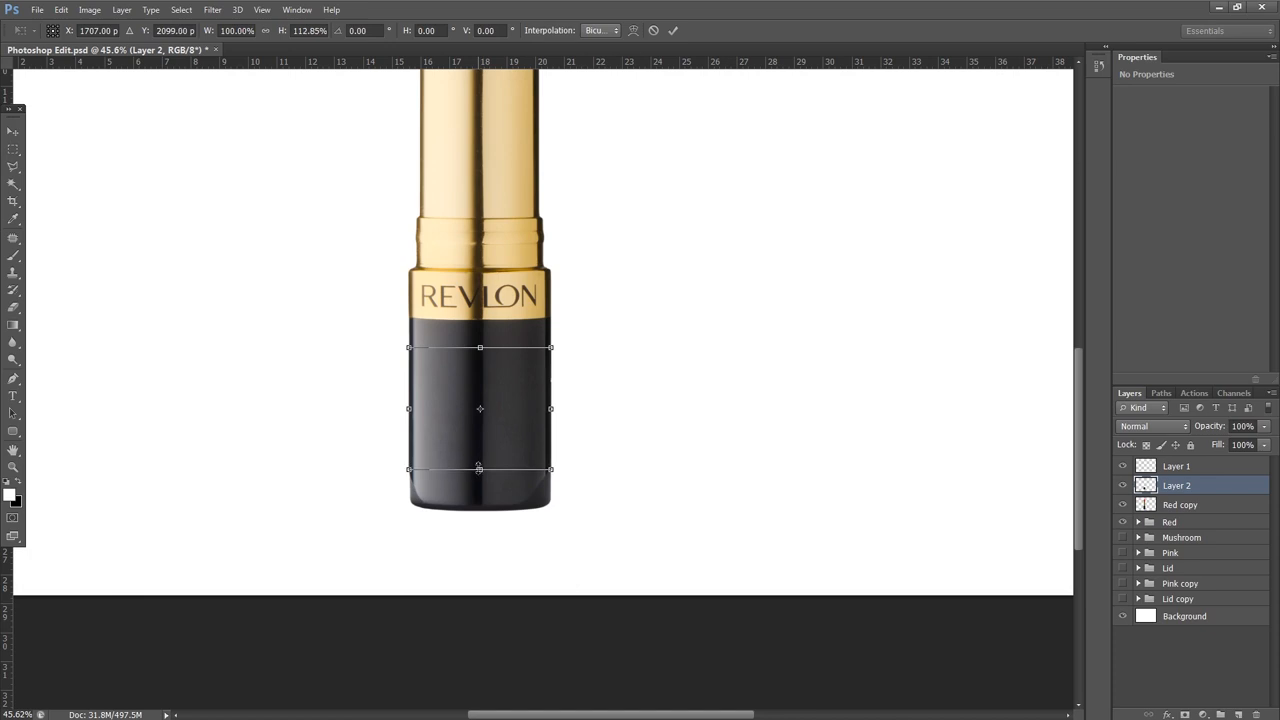
{"action": "left_click_drag", "start_coordinate": [480, 468], "coordinate": [480, 496]}
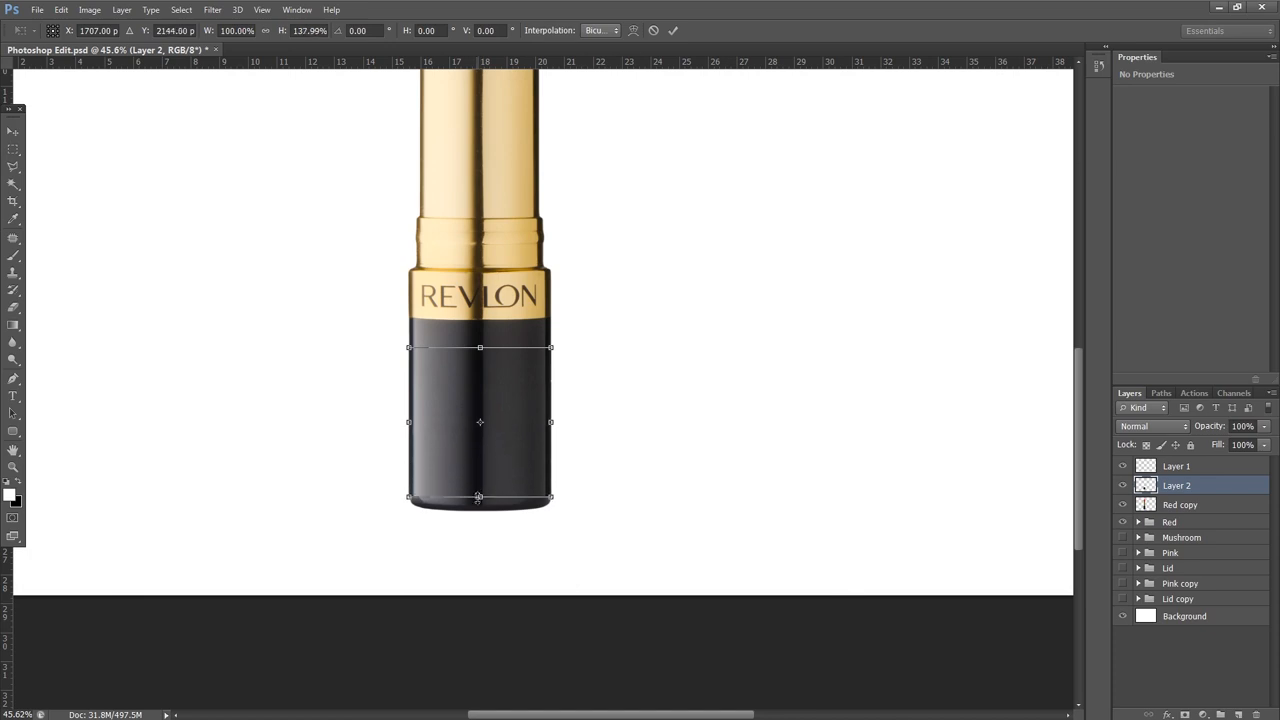
{"action": "left_click_drag", "start_coordinate": [480, 496], "coordinate": [480, 500]}
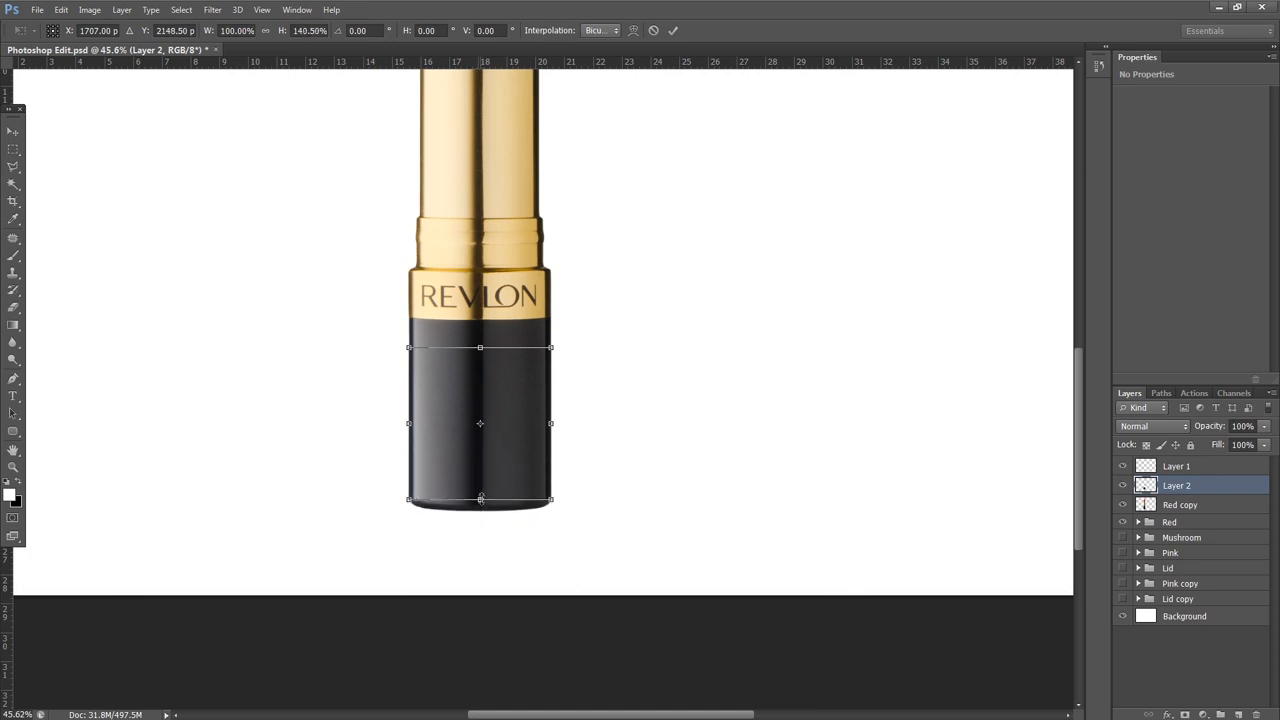
{"action": "left_click_drag", "start_coordinate": [480, 500], "coordinate": [480, 520]}
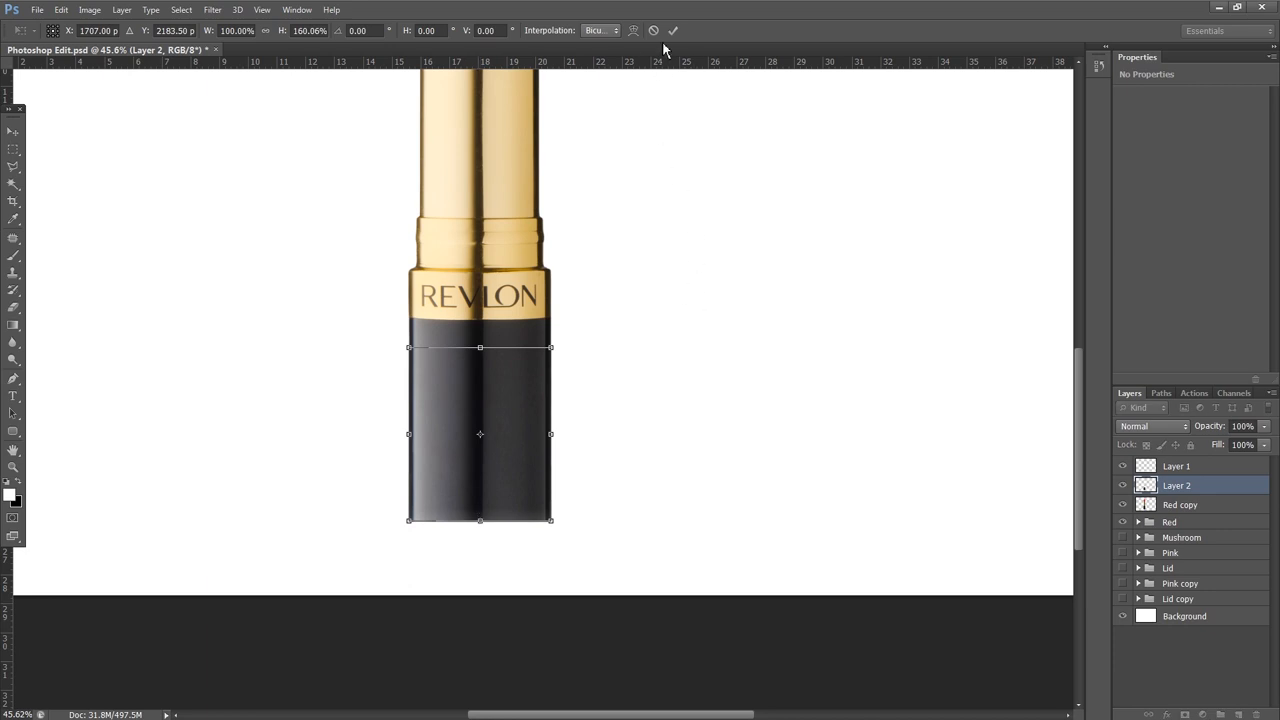
{"action": "left_click", "coordinate": [672, 30]}
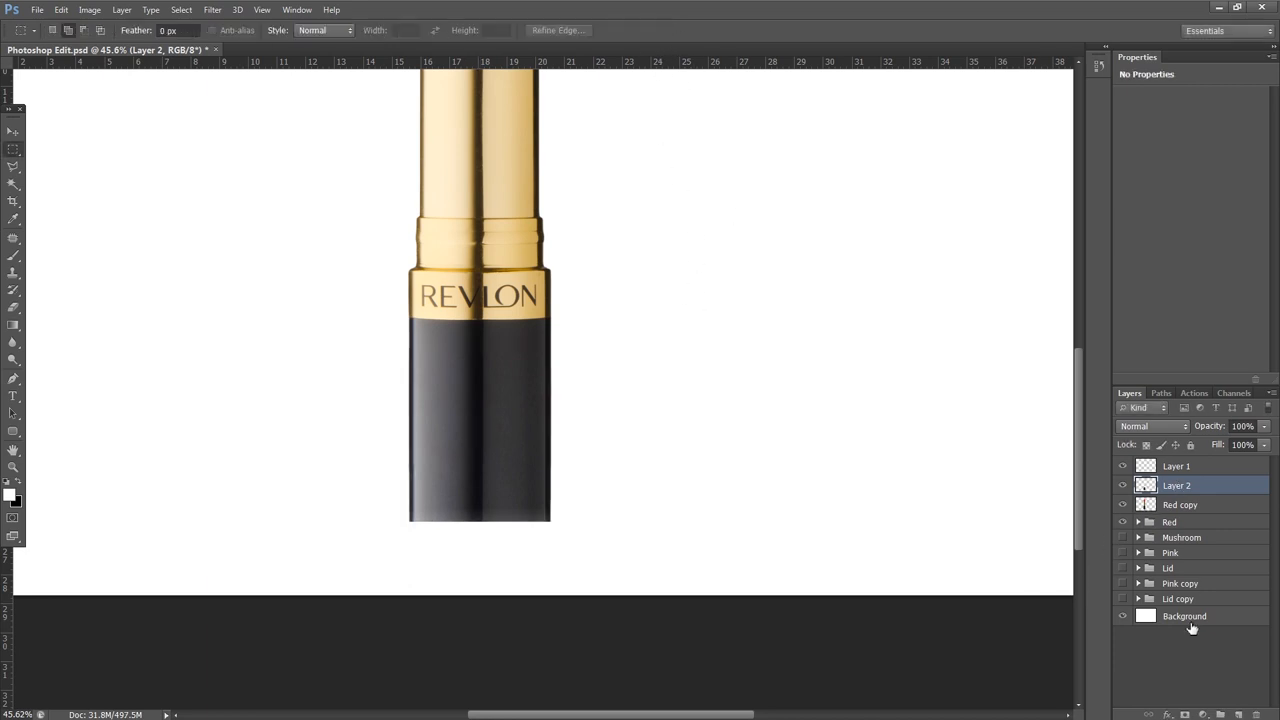
{"action": "left_click", "coordinate": [1184, 712]}
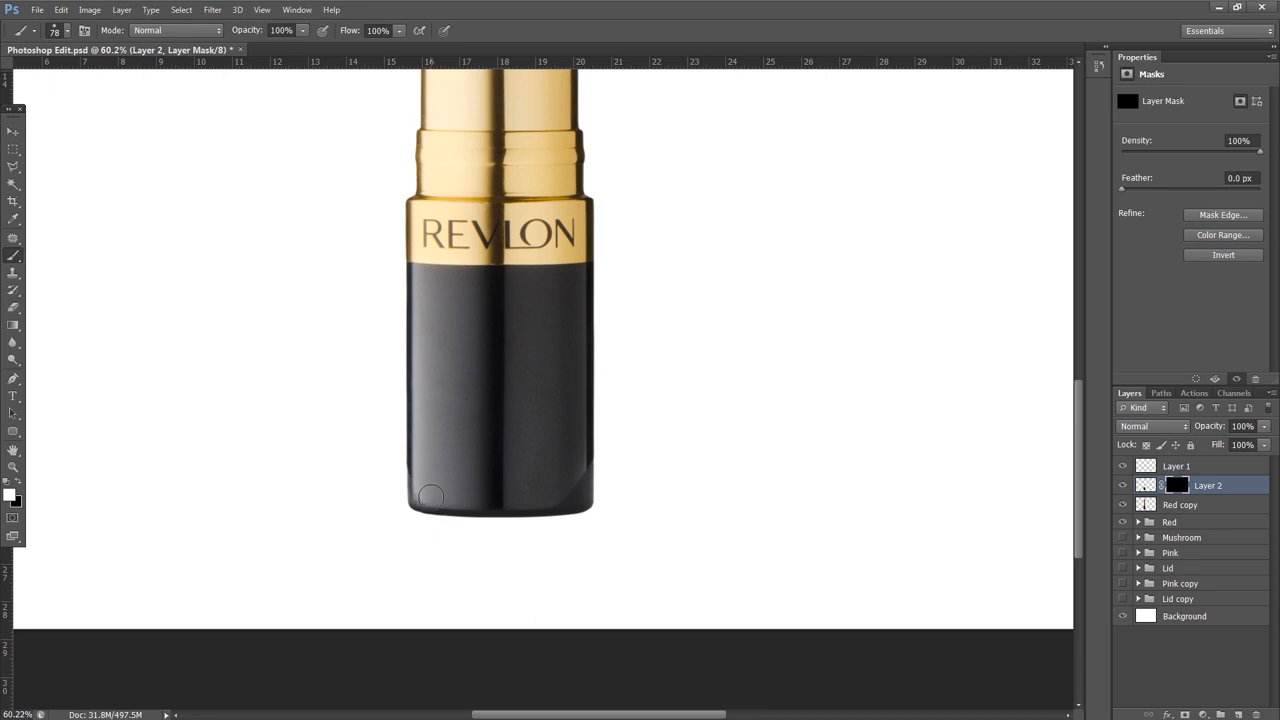
{"action": "mouse_move", "coordinate": [576, 486]}
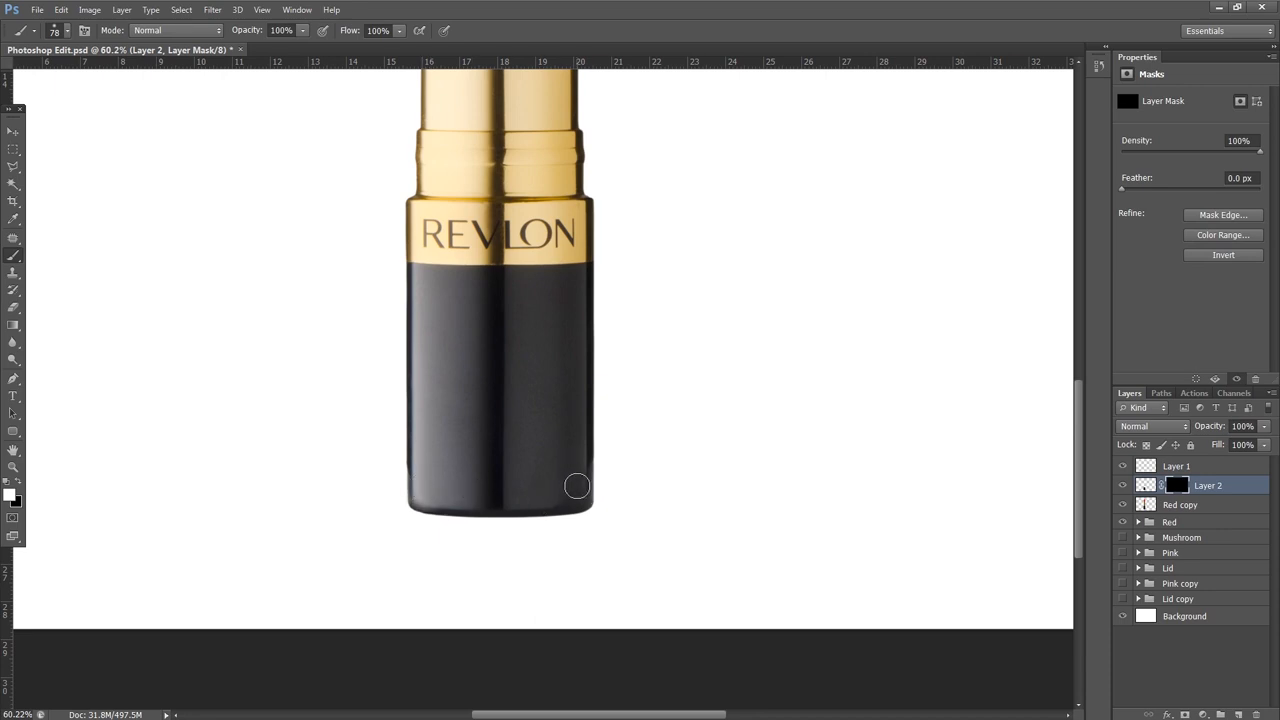